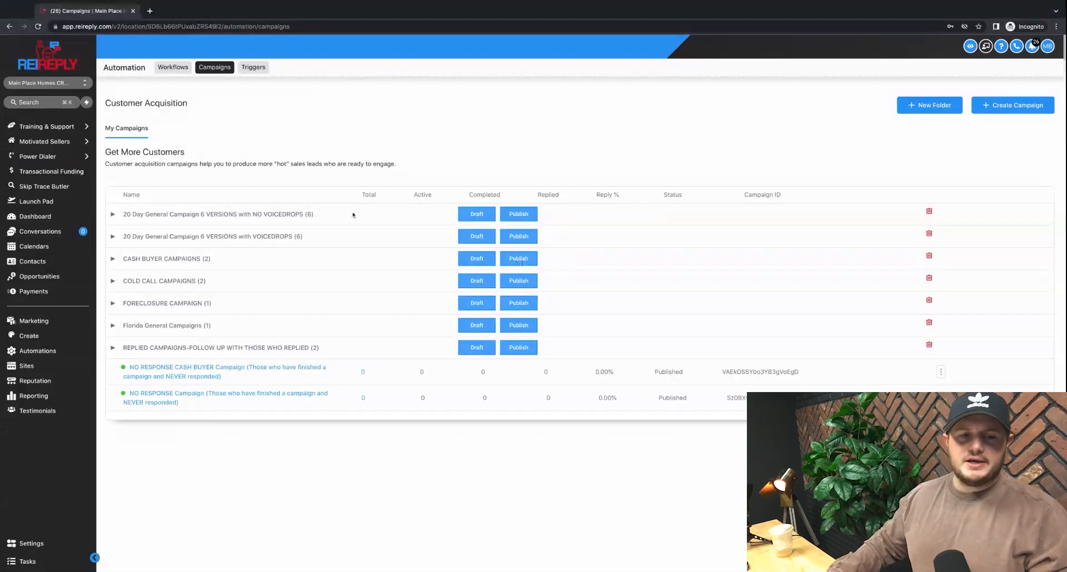
{"action": "mouse_move", "coordinate": [220, 160]}
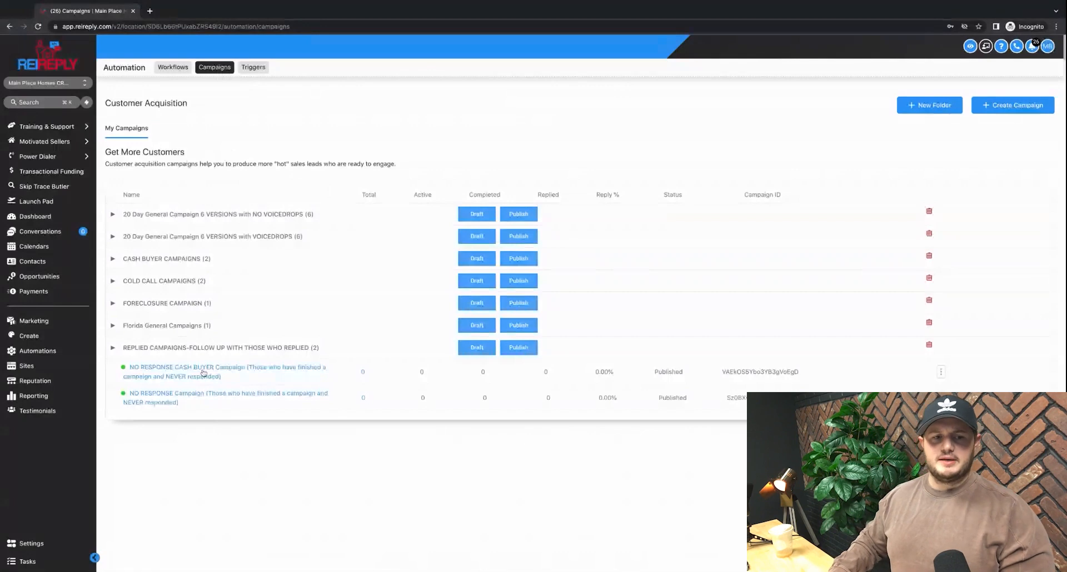
Expand the FORECLOSURE CAMPAIGN and Florida General Campaigns folders to show their campaigns
{"action": "left_click", "coordinate": [112, 303]}
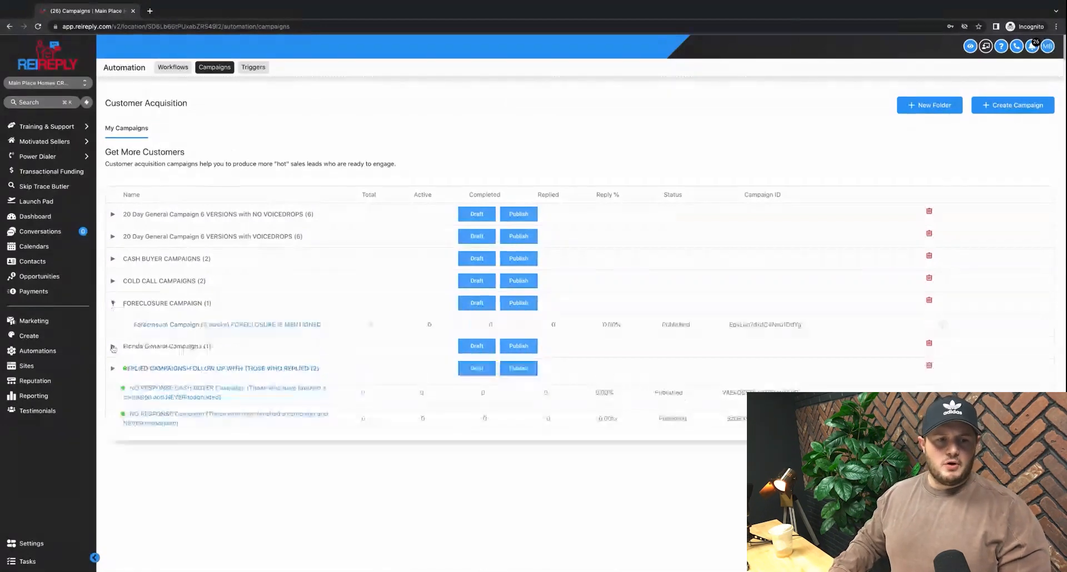
{"action": "left_click", "coordinate": [113, 346]}
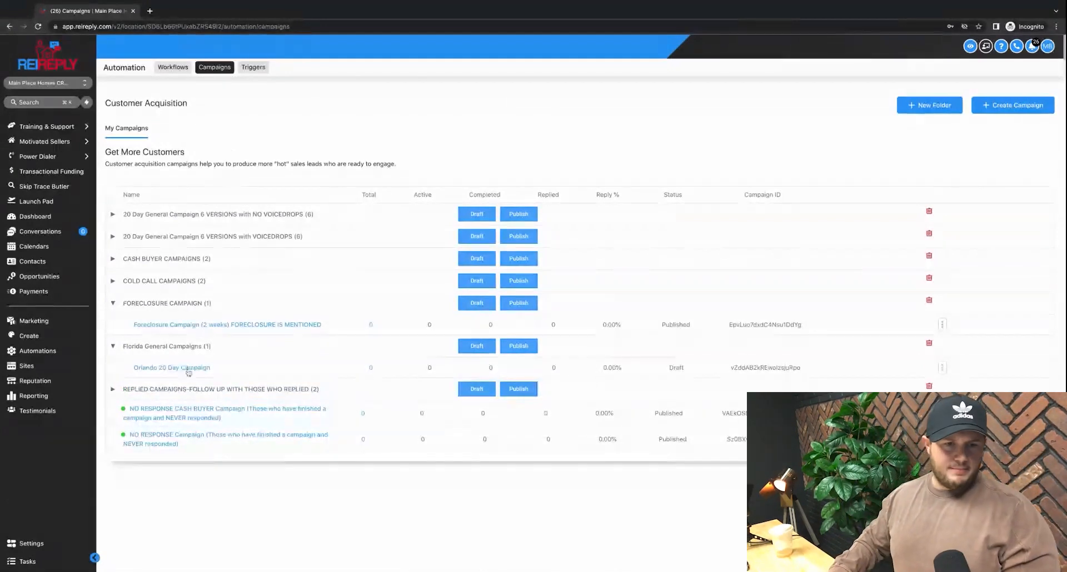
Open 'Foreclosure Campaign (2 weeks) FORECLOSURE IS MENTIONED' in the campaign editor
{"action": "left_click", "coordinate": [226, 325]}
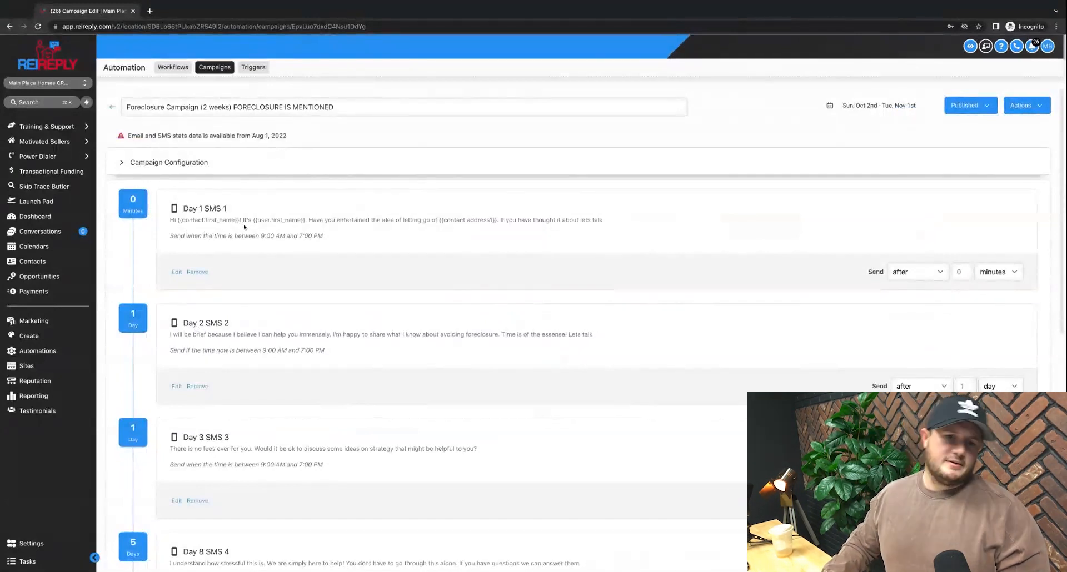
{"action": "mouse_move", "coordinate": [419, 235]}
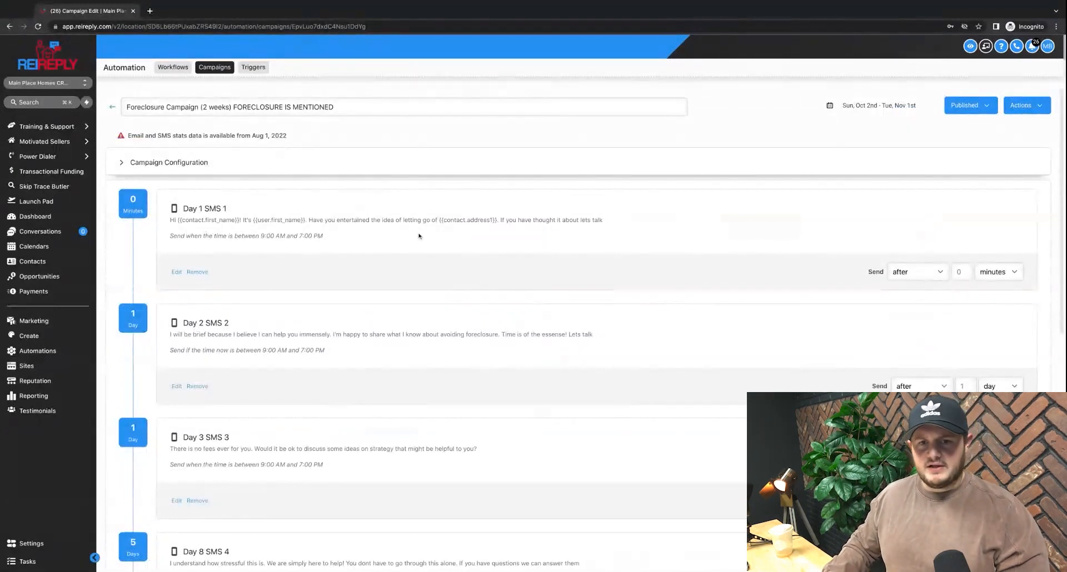
{"action": "mouse_move", "coordinate": [538, 225]}
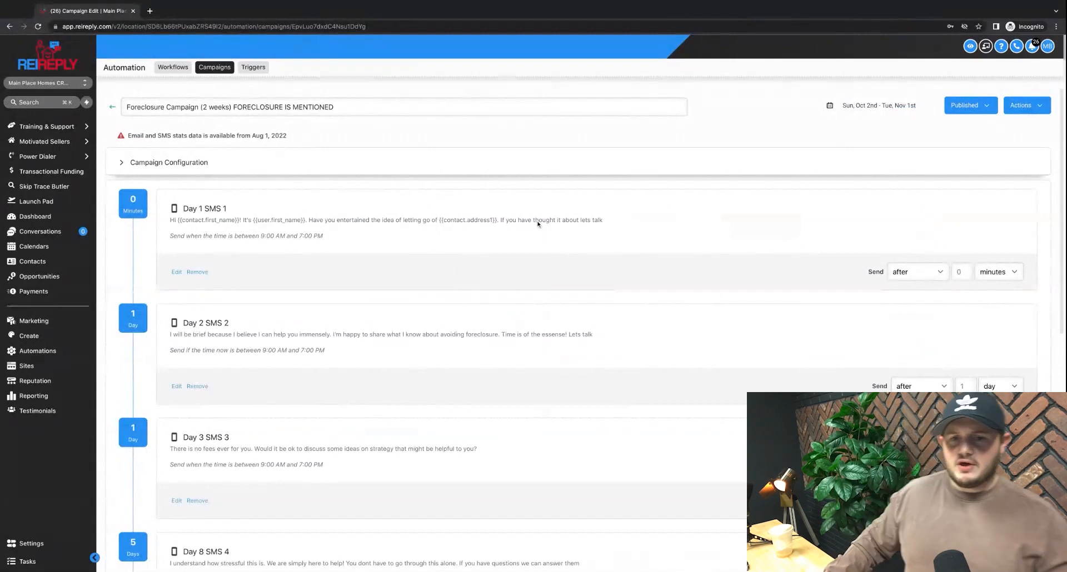
{"action": "mouse_move", "coordinate": [408, 241]}
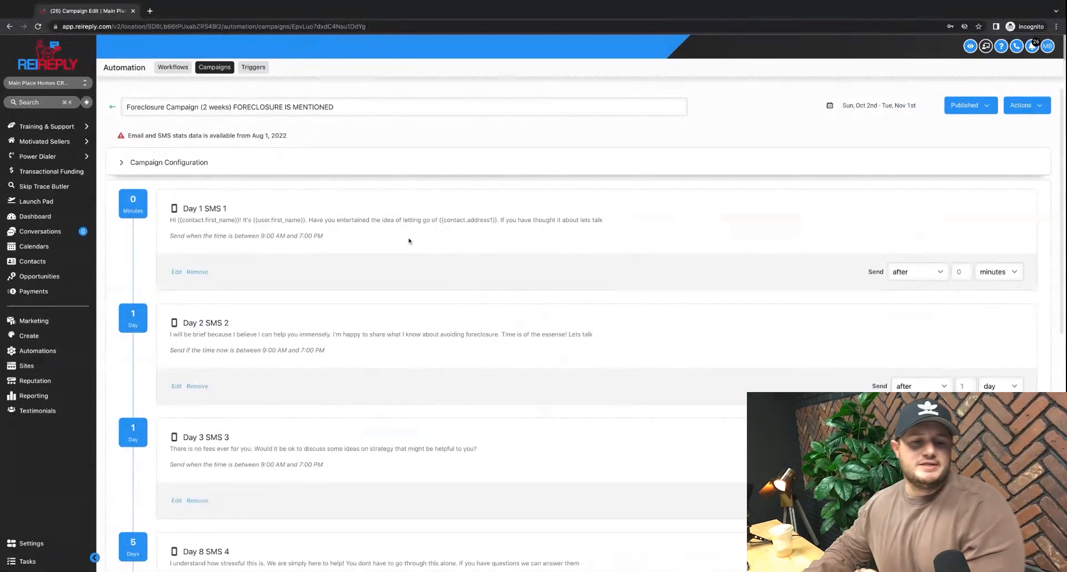
{"action": "mouse_move", "coordinate": [399, 236]}
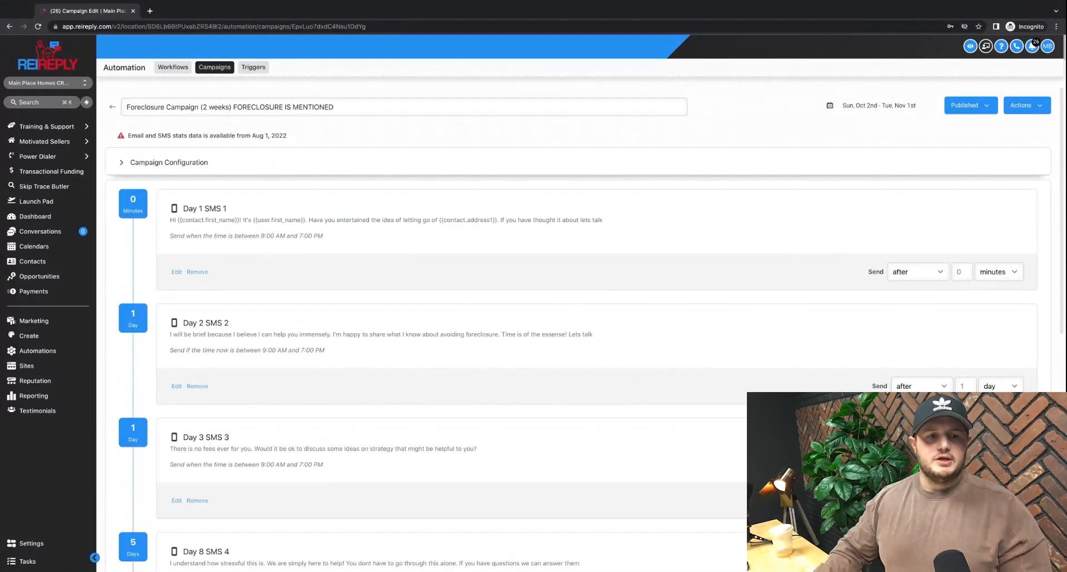
Scroll through the campaign's SMS sequence from Day 1 SMS 1 to Day 14 SMS 7
{"action": "scroll", "scroll_direction": "down", "scroll_amount": 3}
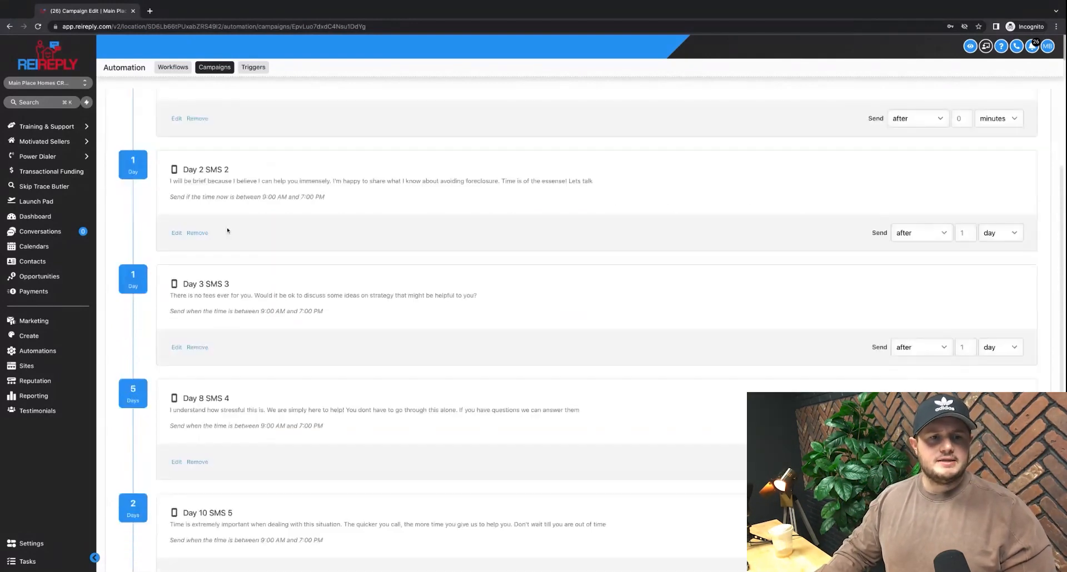
{"action": "scroll", "scroll_direction": "up", "scroll_amount": 3}
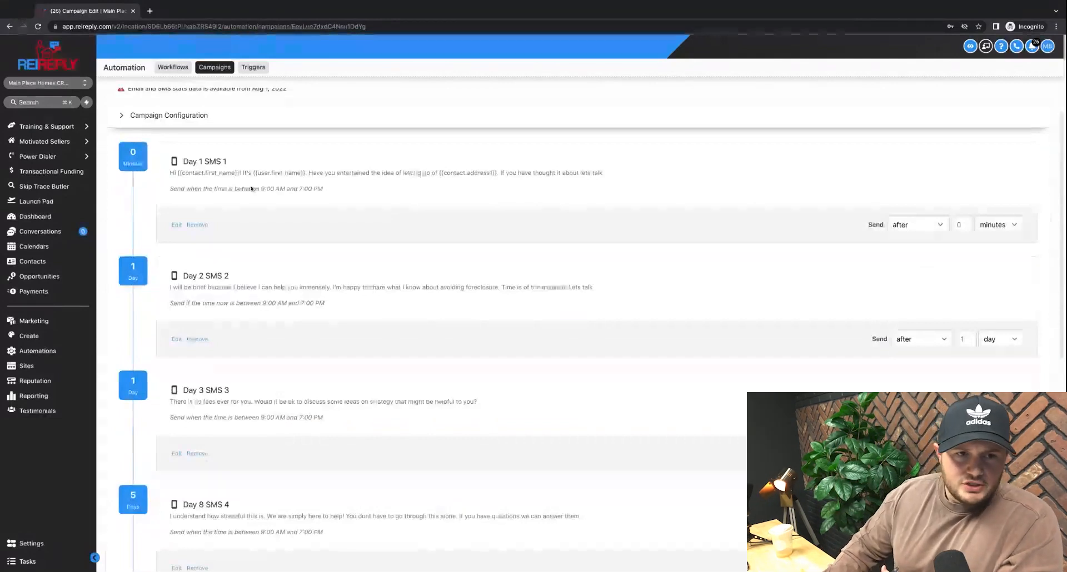
{"action": "scroll", "scroll_direction": "up", "scroll_amount": 3}
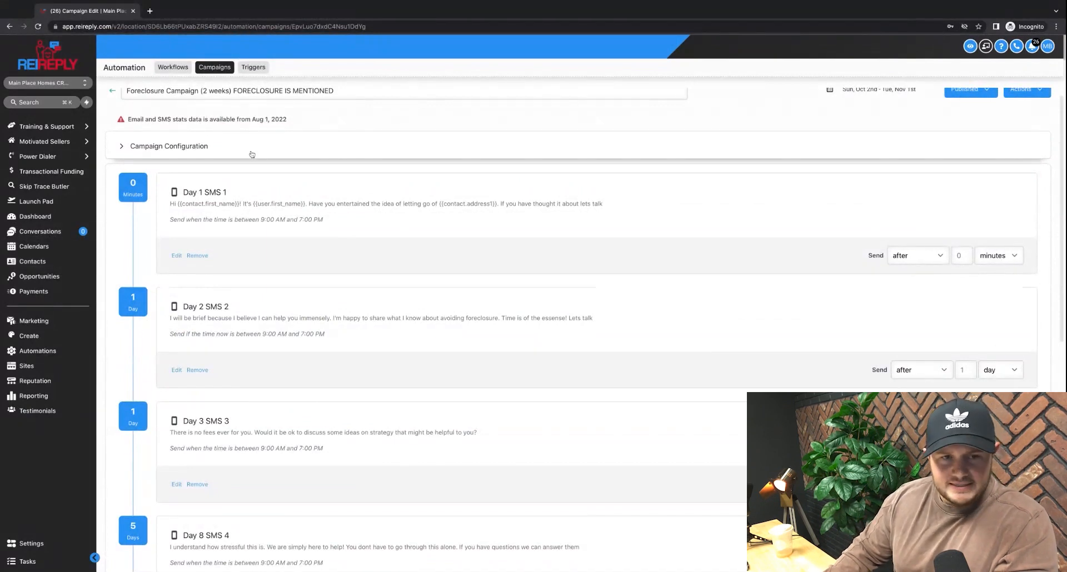
{"action": "scroll", "scroll_direction": "up", "scroll_amount": 3}
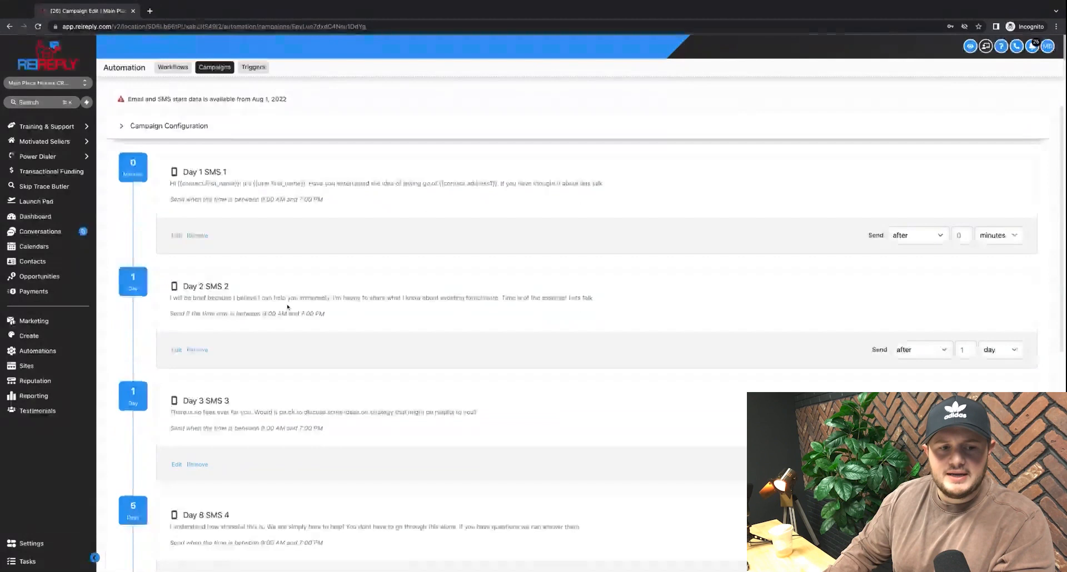
{"action": "scroll", "scroll_direction": "down", "scroll_amount": 3}
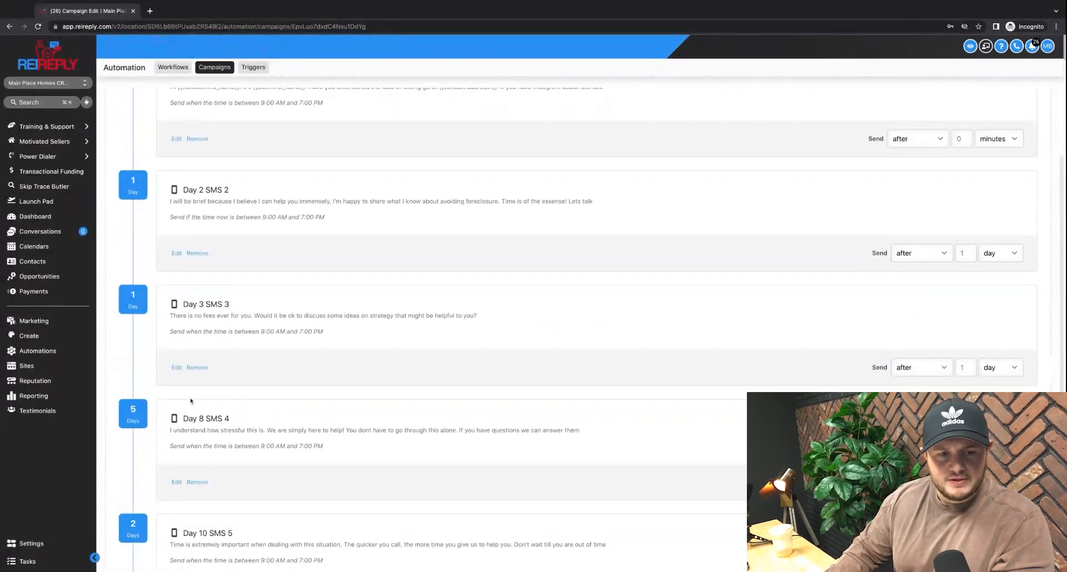
{"action": "scroll", "scroll_direction": "down", "scroll_amount": 3}
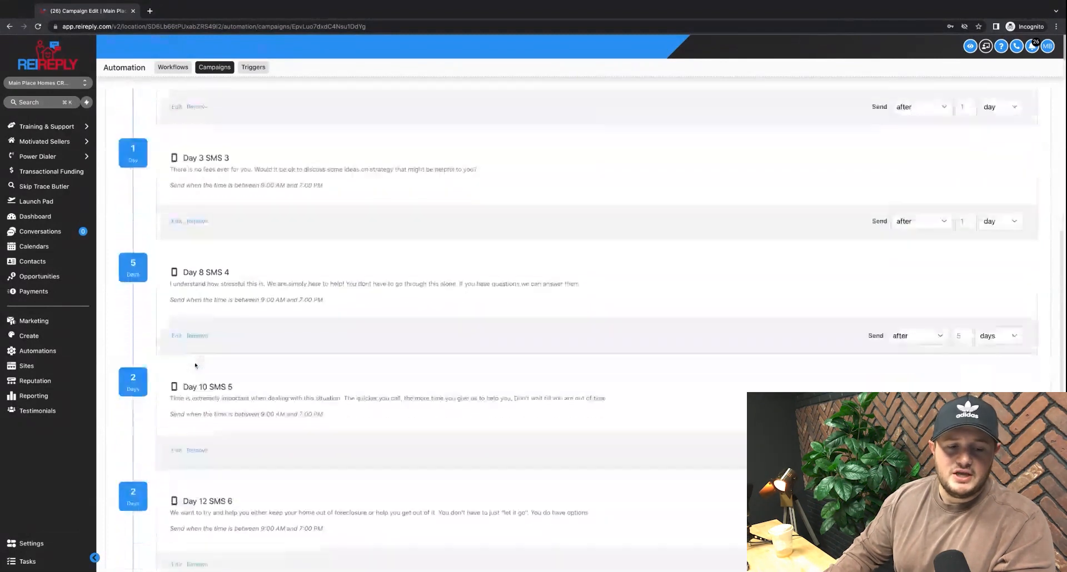
{"action": "scroll", "scroll_direction": "up", "scroll_amount": 3}
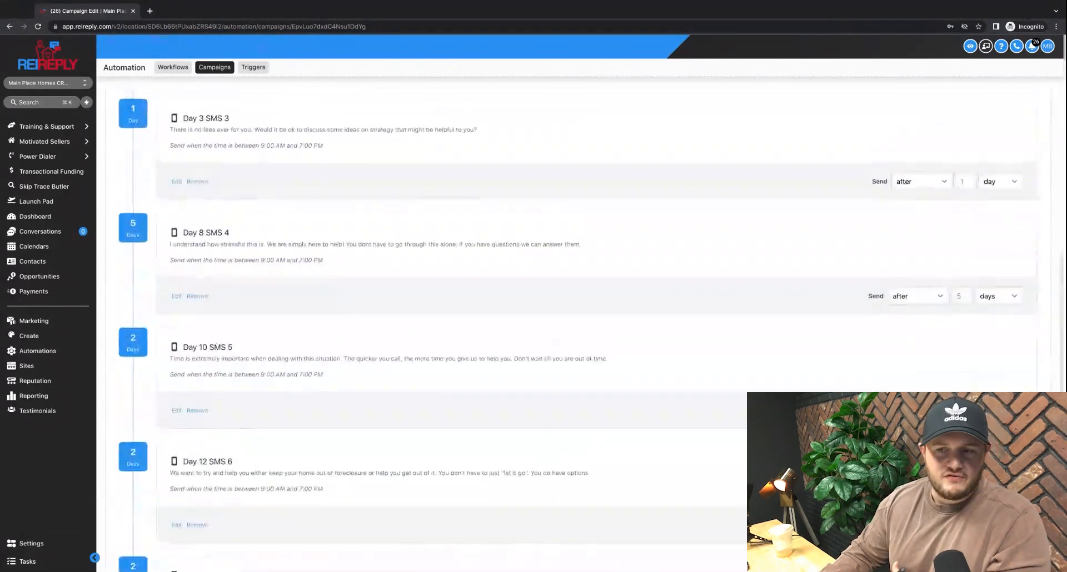
{"action": "scroll", "scroll_direction": "up", "scroll_amount": 3}
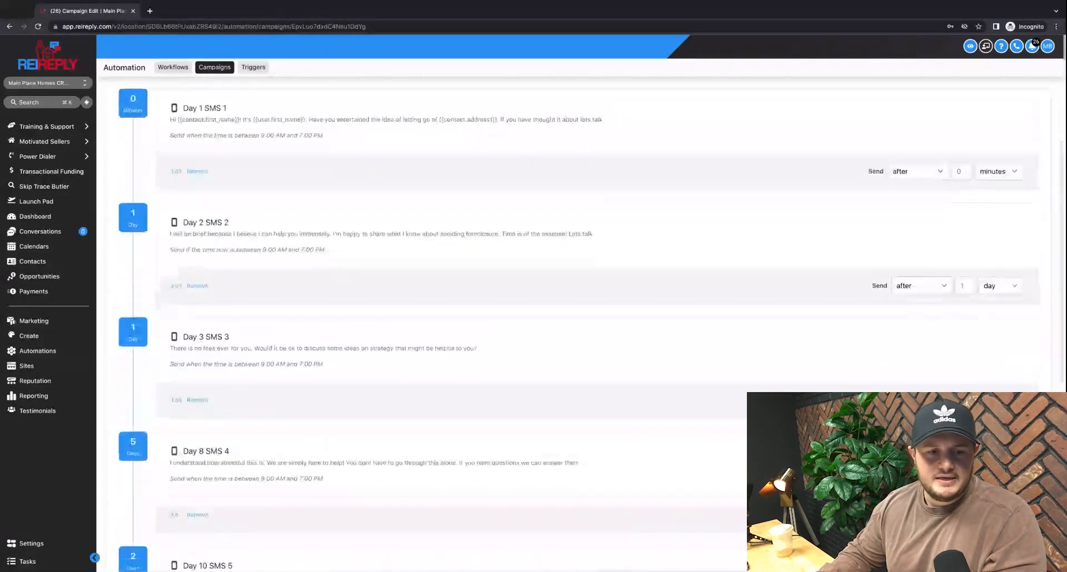
{"action": "scroll", "scroll_direction": "down", "scroll_amount": 3}
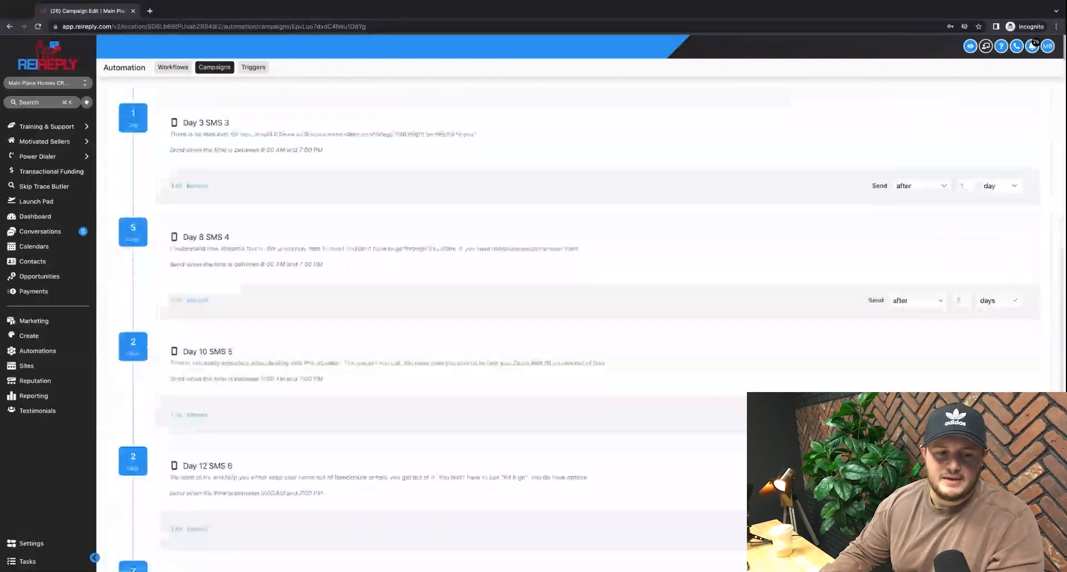
{"action": "scroll", "scroll_direction": "down", "scroll_amount": 3}
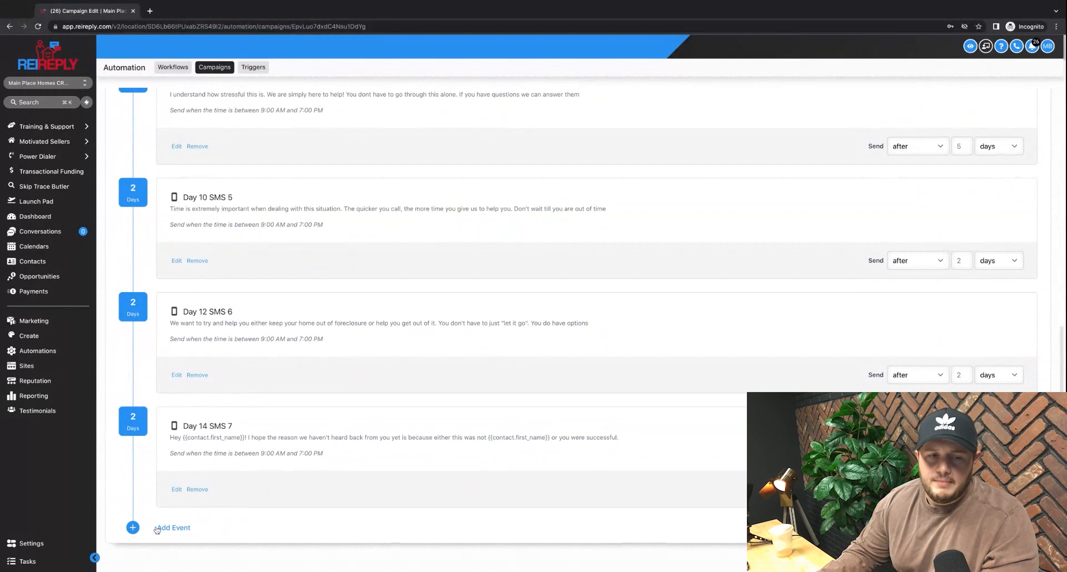
{"action": "scroll", "scroll_direction": "up", "scroll_amount": 3}
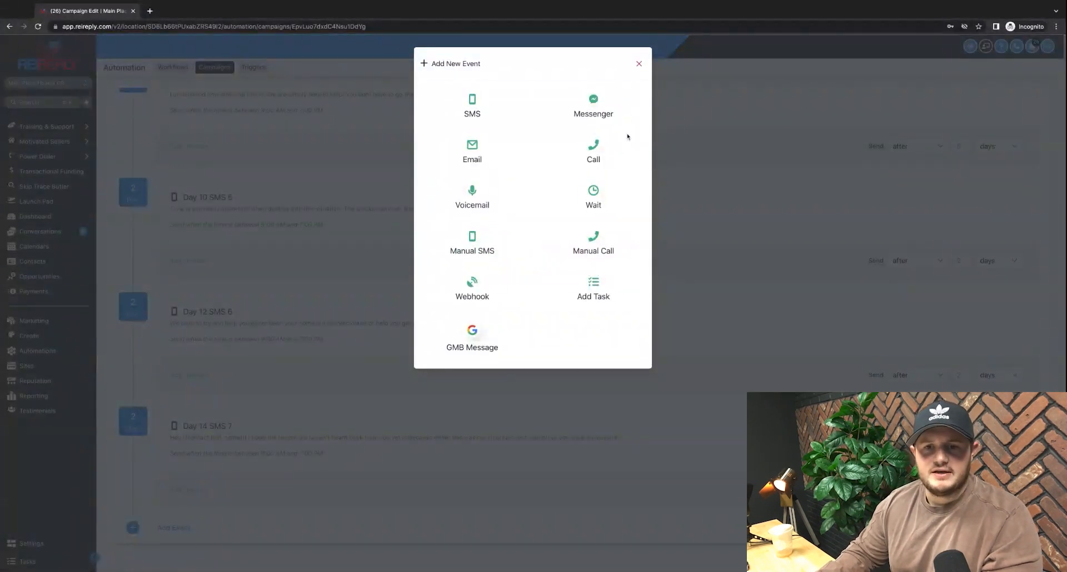
{"action": "left_click", "coordinate": [592, 150]}
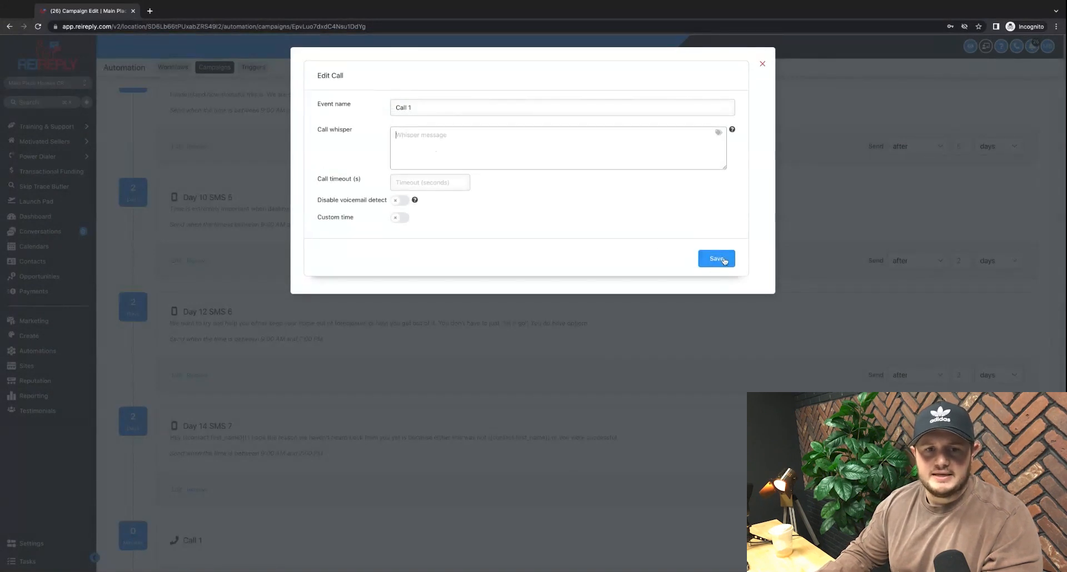
{"action": "type", "text": "3"}
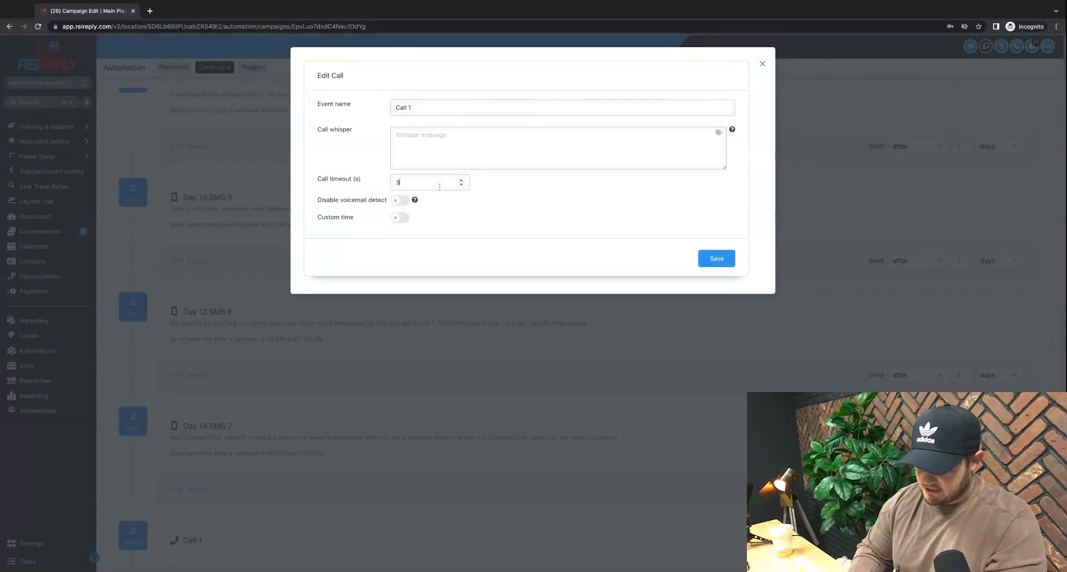
{"action": "type", "text": "0"}
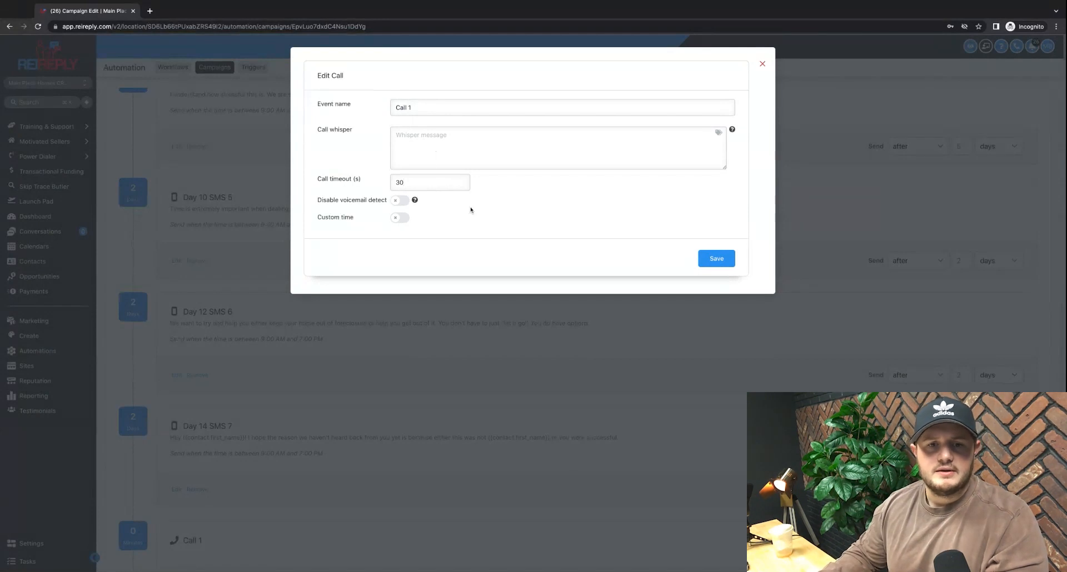
{"action": "mouse_move", "coordinate": [653, 250]}
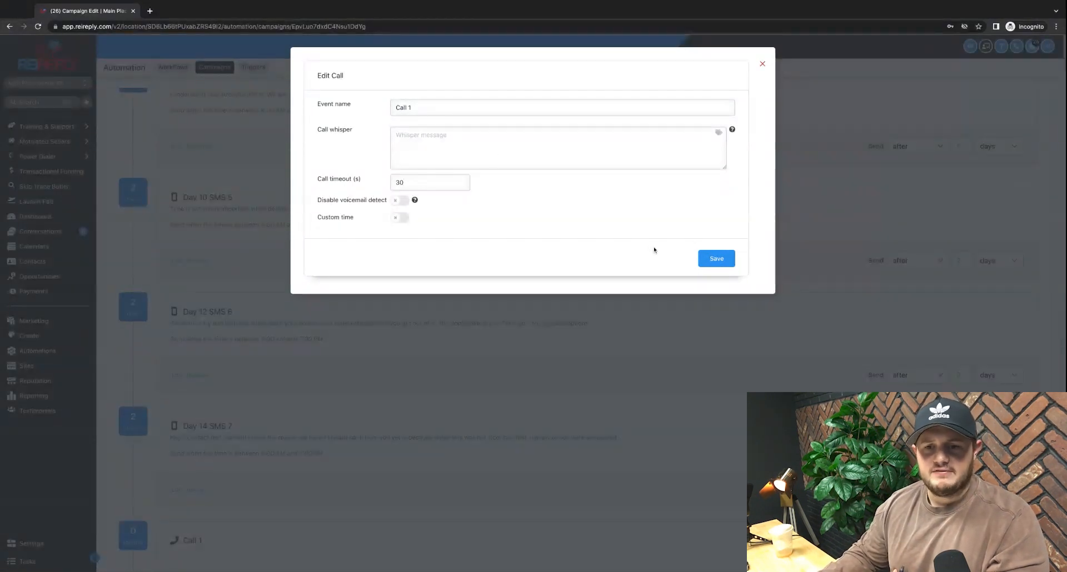
{"action": "left_click", "coordinate": [714, 259]}
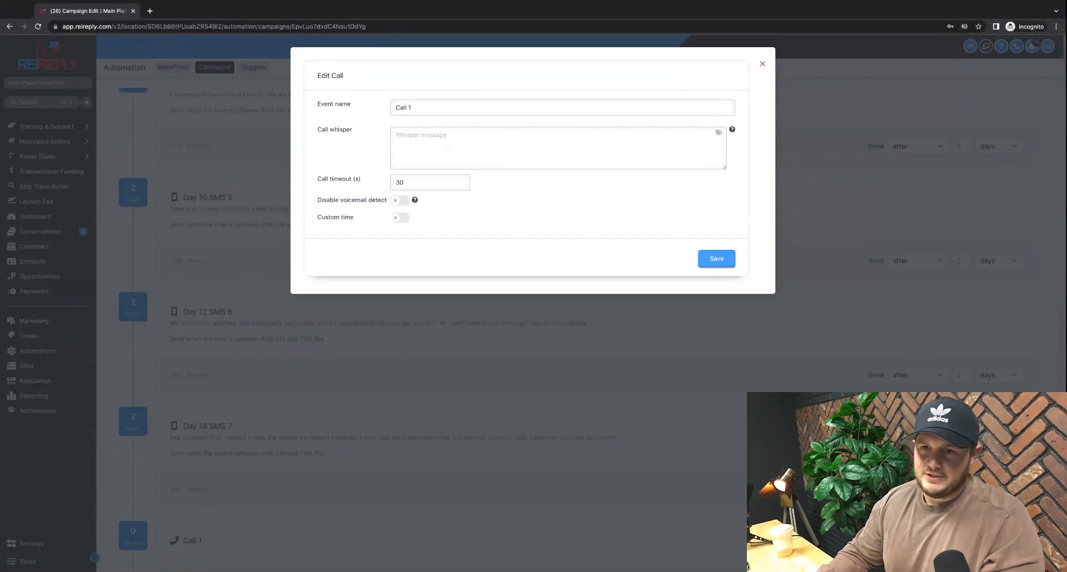
{"action": "left_click", "coordinate": [762, 64]}
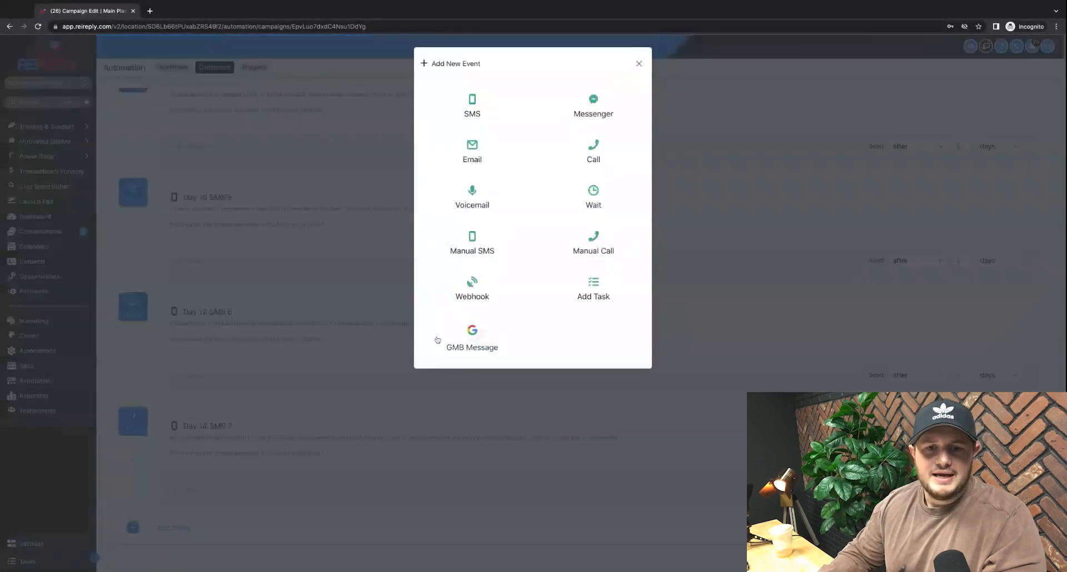
{"action": "mouse_move", "coordinate": [471, 159]}
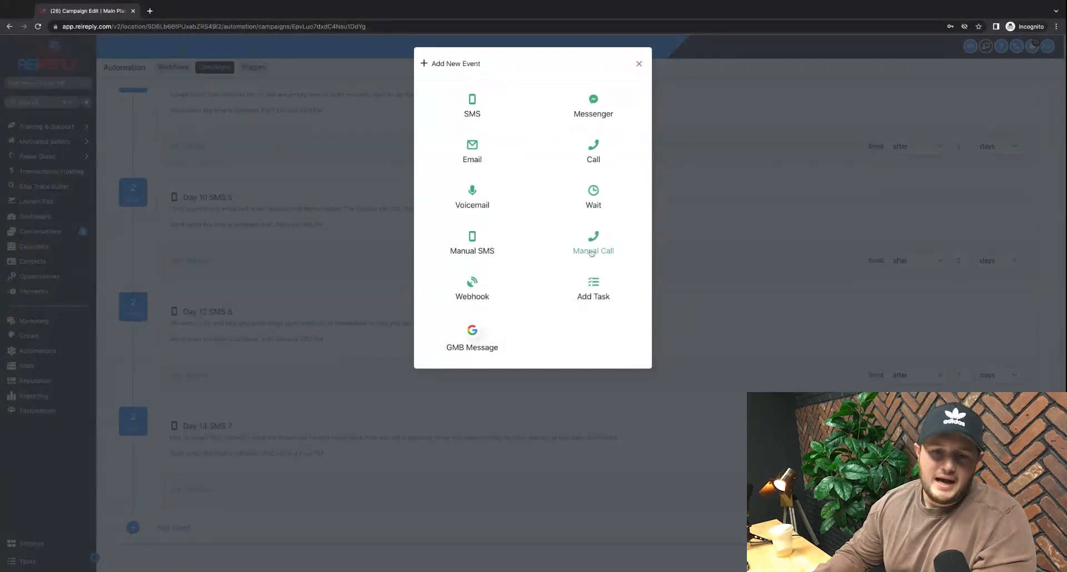
{"action": "mouse_move", "coordinate": [539, 268]}
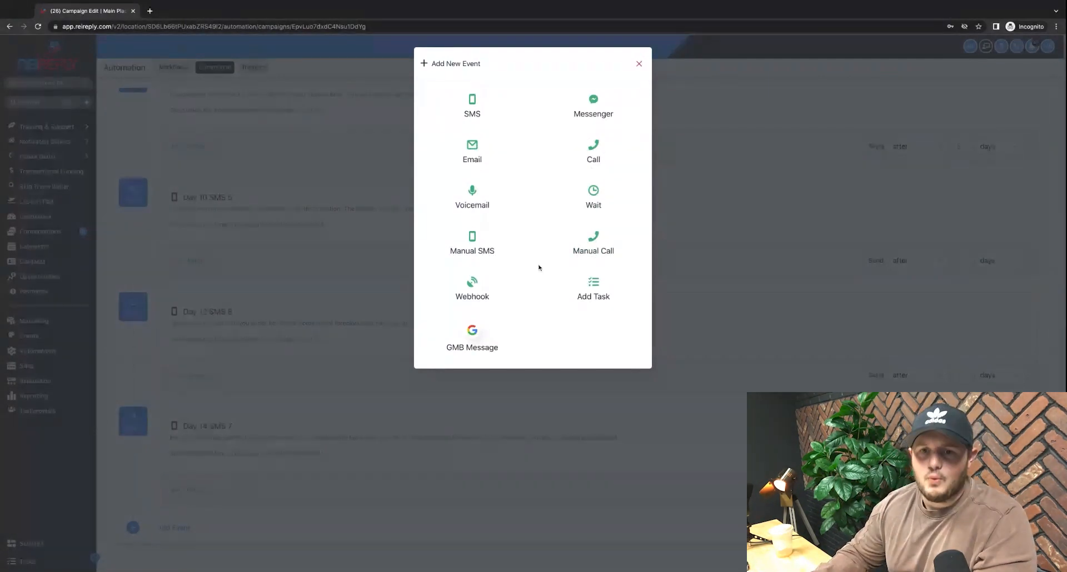
{"action": "mouse_move", "coordinate": [615, 190]}
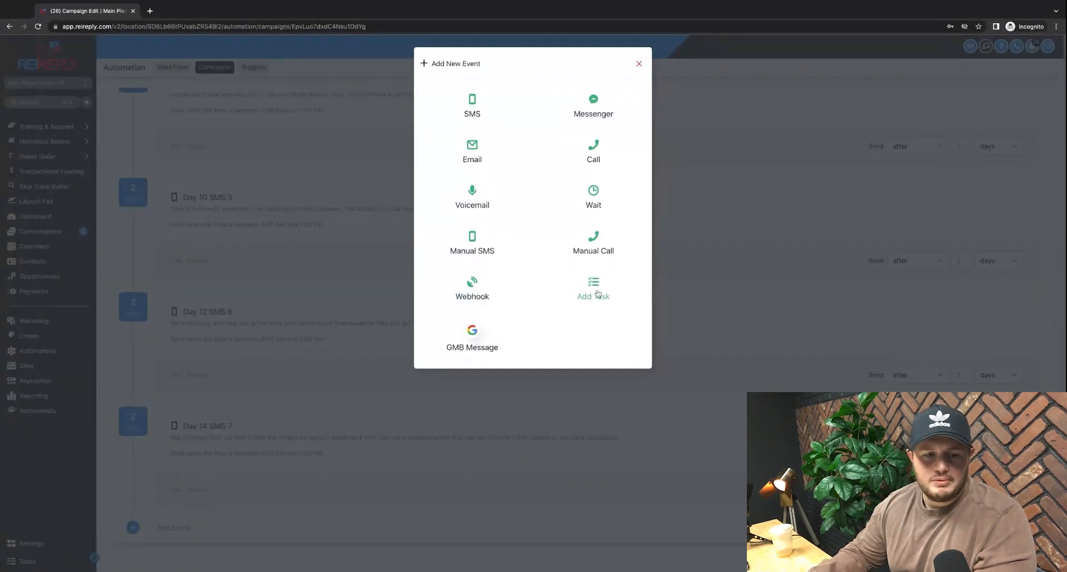
Add a task 'Doorknock' due in 2 days, saved and set to send after the previous step
{"action": "left_click", "coordinate": [592, 285]}
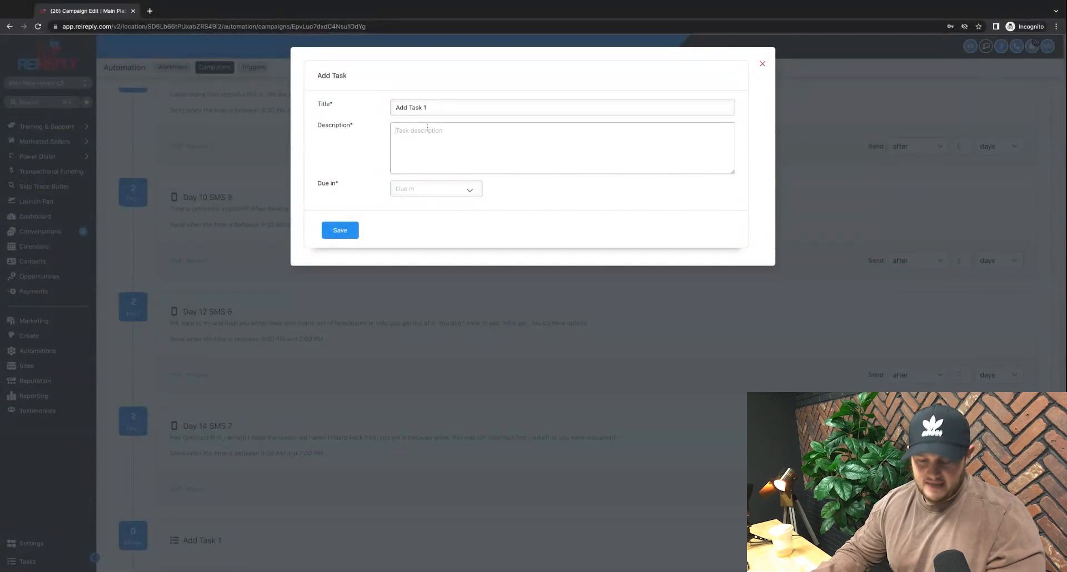
{"action": "type", "text": "Doorknock"}
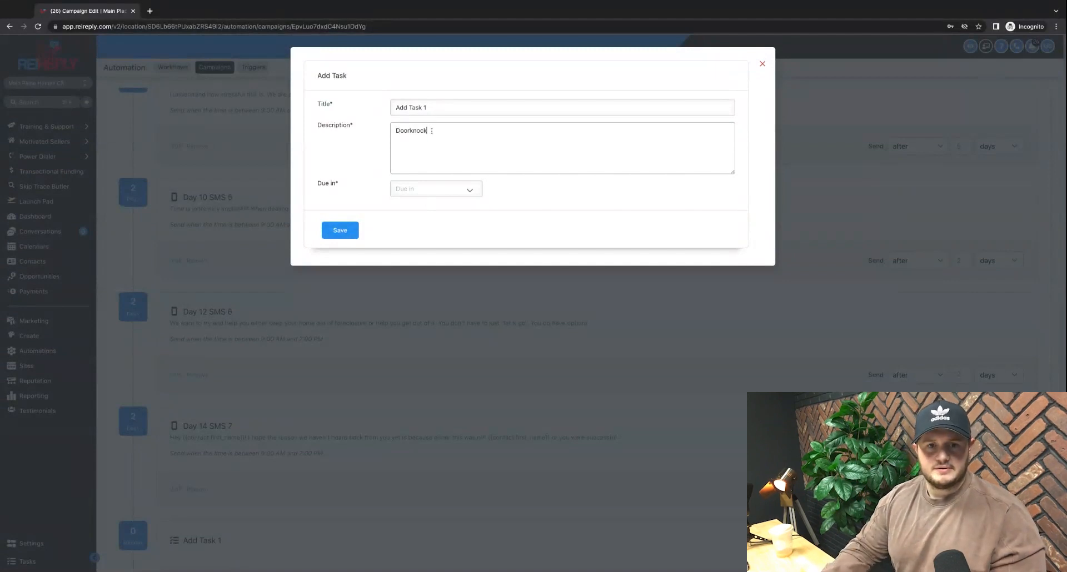
{"action": "left_click", "coordinate": [436, 189]}
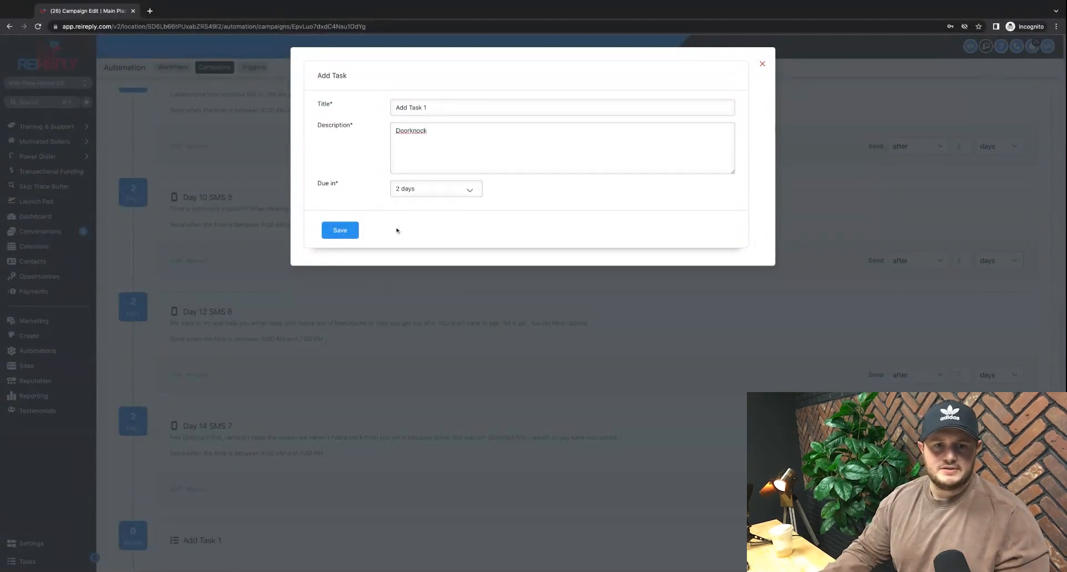
{"action": "left_click", "coordinate": [340, 231]}
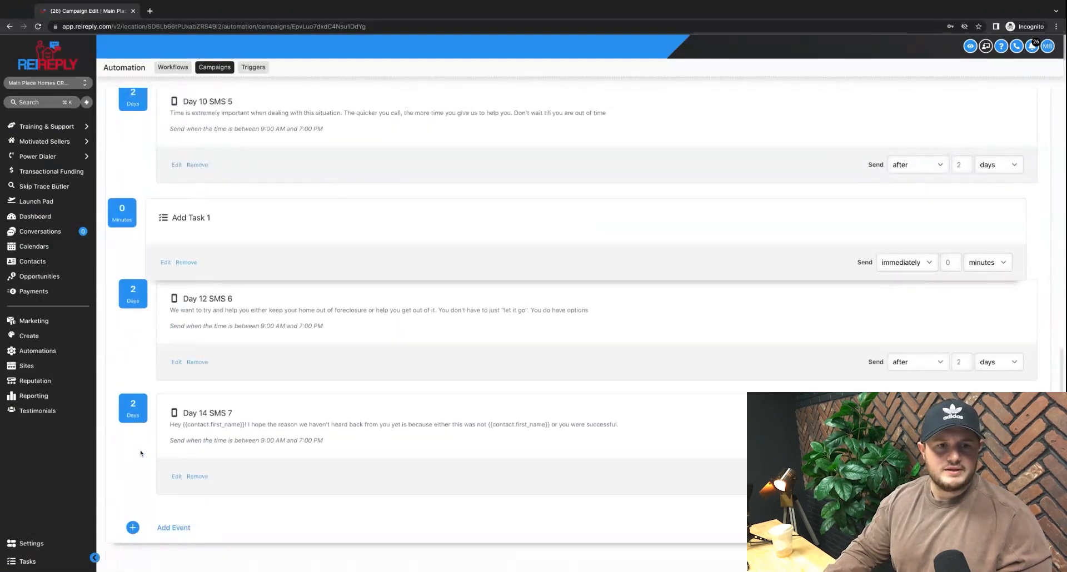
{"action": "left_click", "coordinate": [916, 262]}
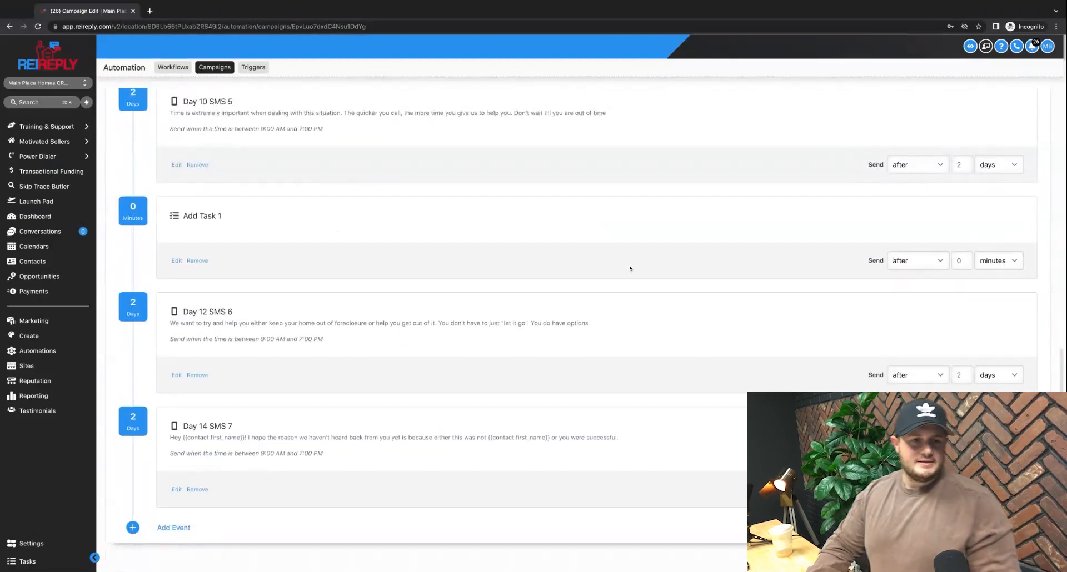
Review the sequence with the new task, then go to the Triggers list
{"action": "scroll", "scroll_direction": "down", "scroll_amount": 3}
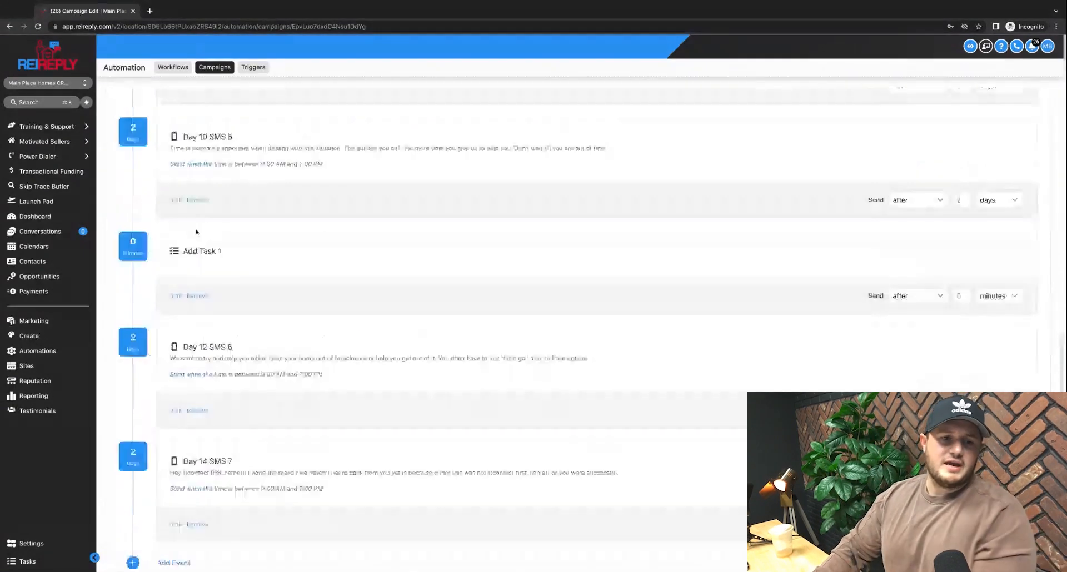
{"action": "scroll", "scroll_direction": "up", "scroll_amount": 3}
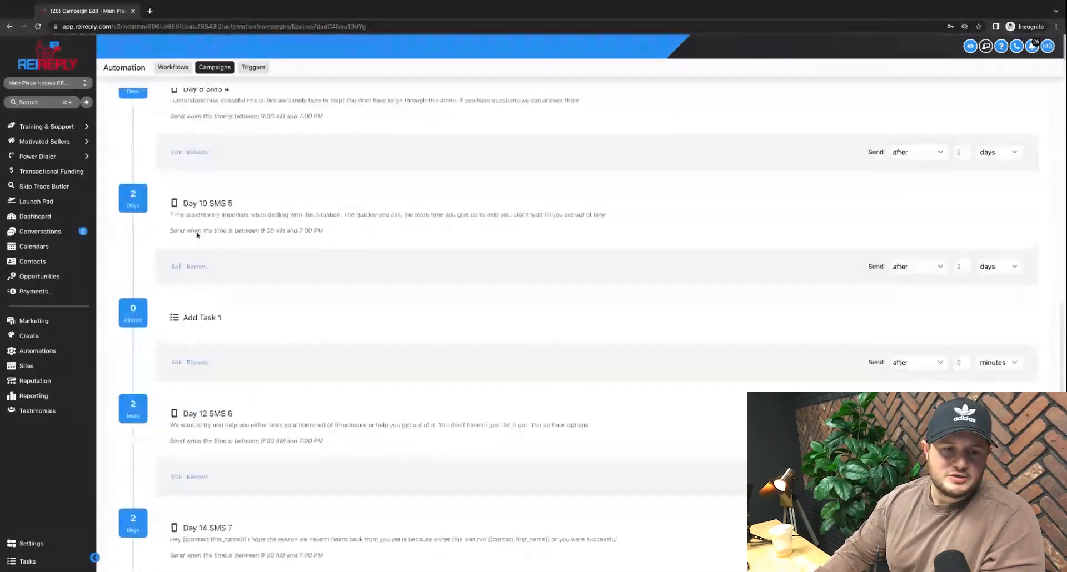
{"action": "scroll", "scroll_direction": "down", "scroll_amount": 3}
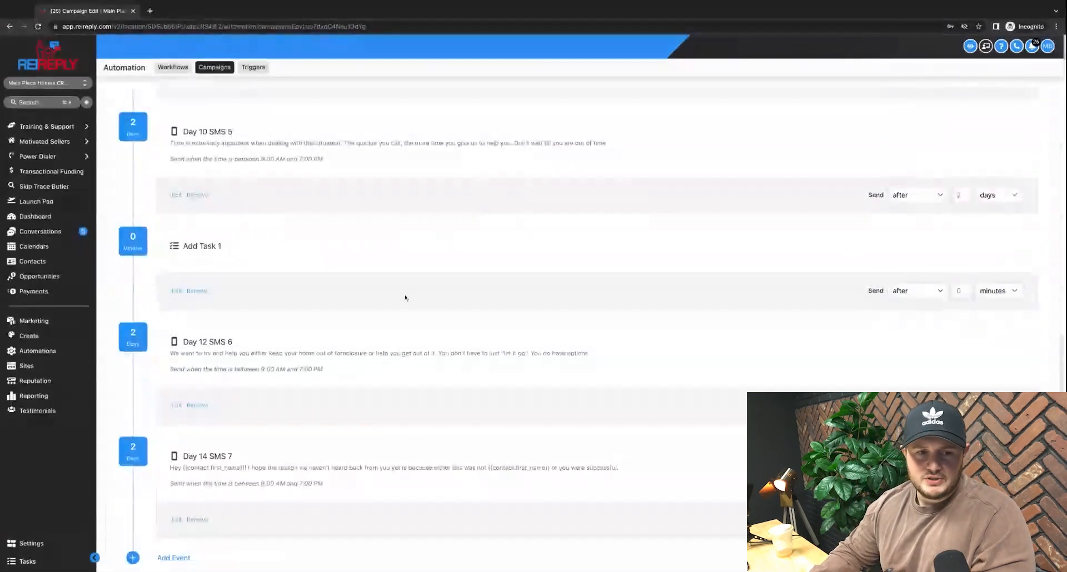
{"action": "scroll", "scroll_direction": "up", "scroll_amount": 3}
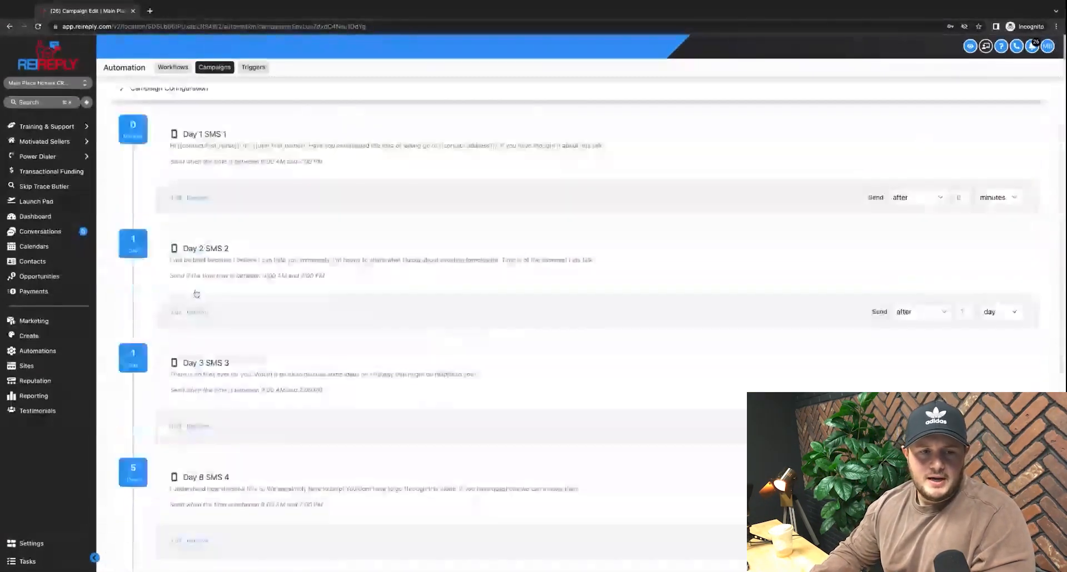
{"action": "scroll", "scroll_direction": "up", "scroll_amount": 3}
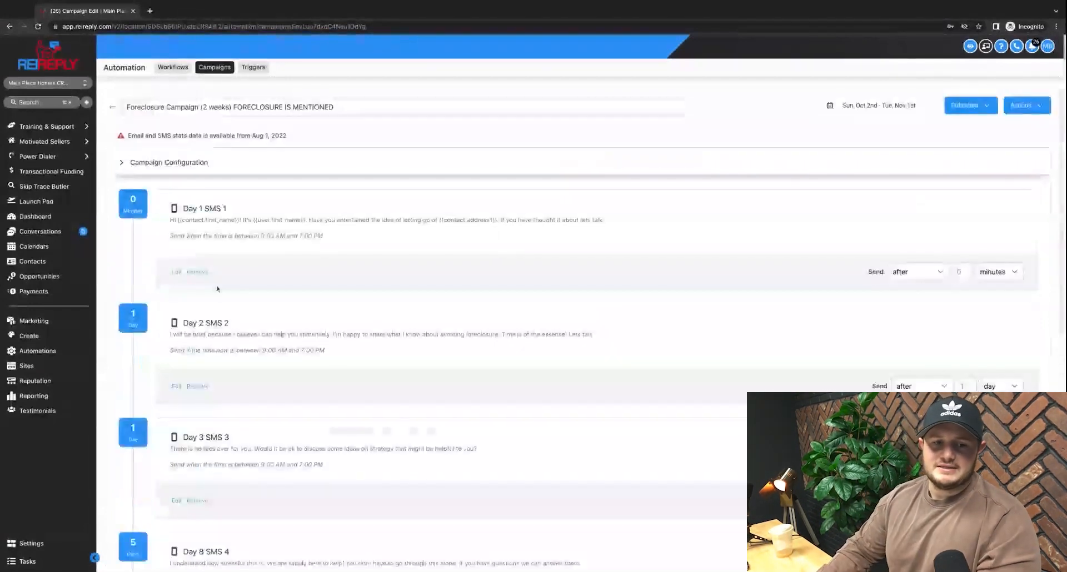
{"action": "scroll", "scroll_direction": "up", "scroll_amount": 3}
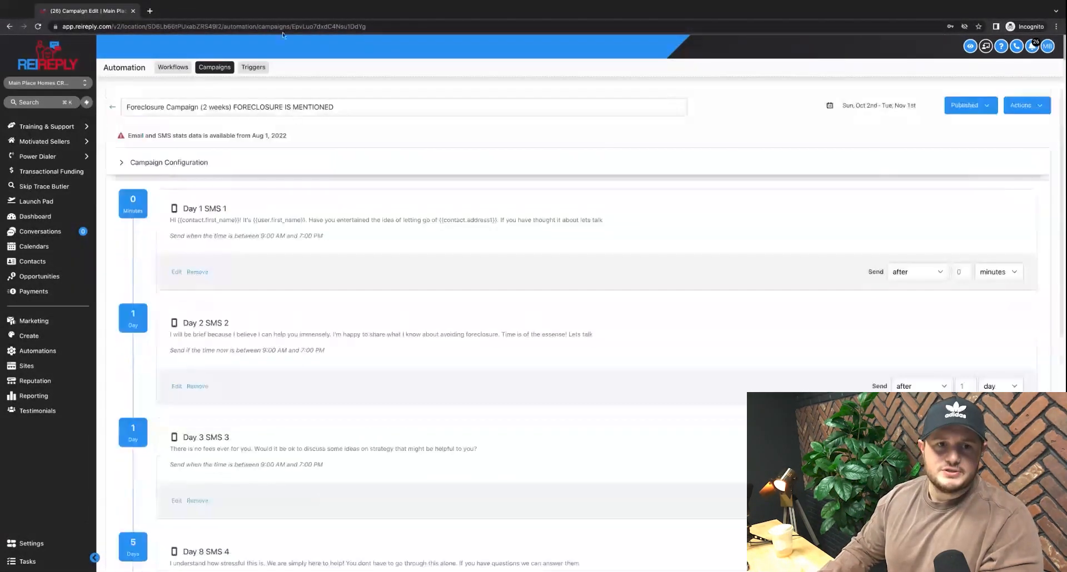
{"action": "left_click", "coordinate": [252, 66]}
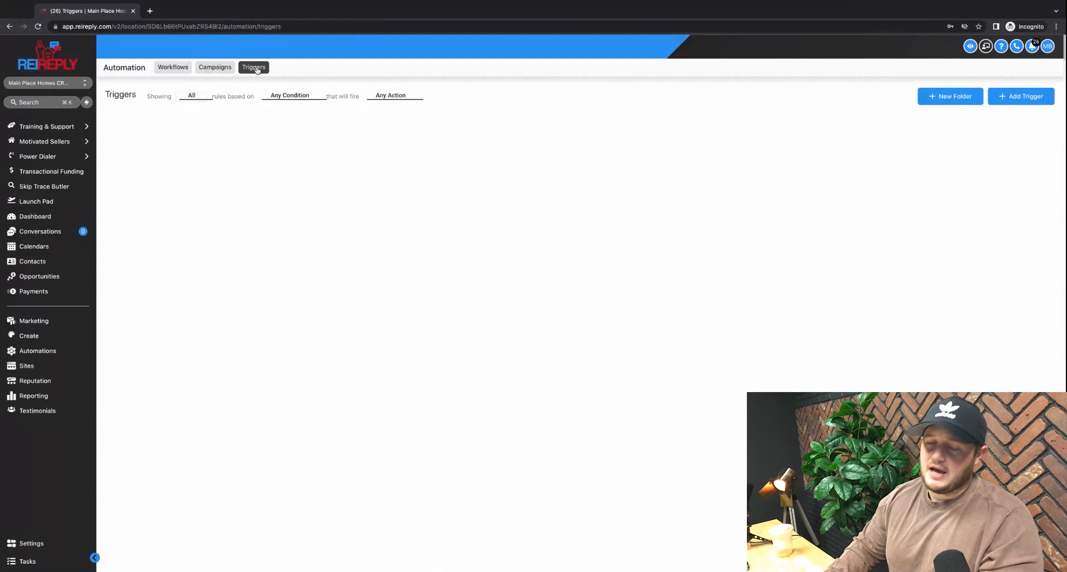
{"action": "left_click", "coordinate": [253, 66]}
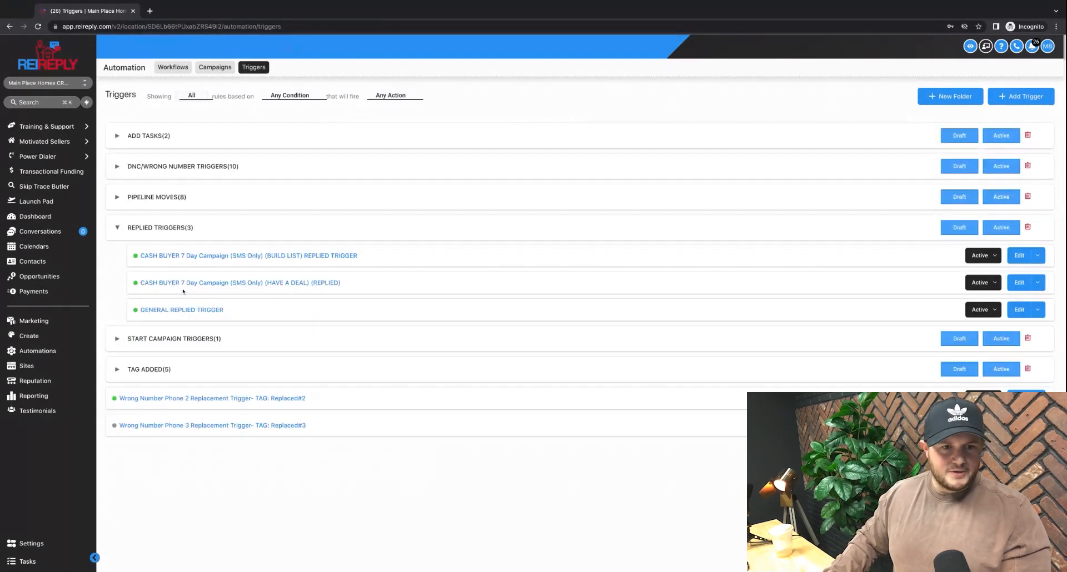
{"action": "left_click", "coordinate": [182, 310]}
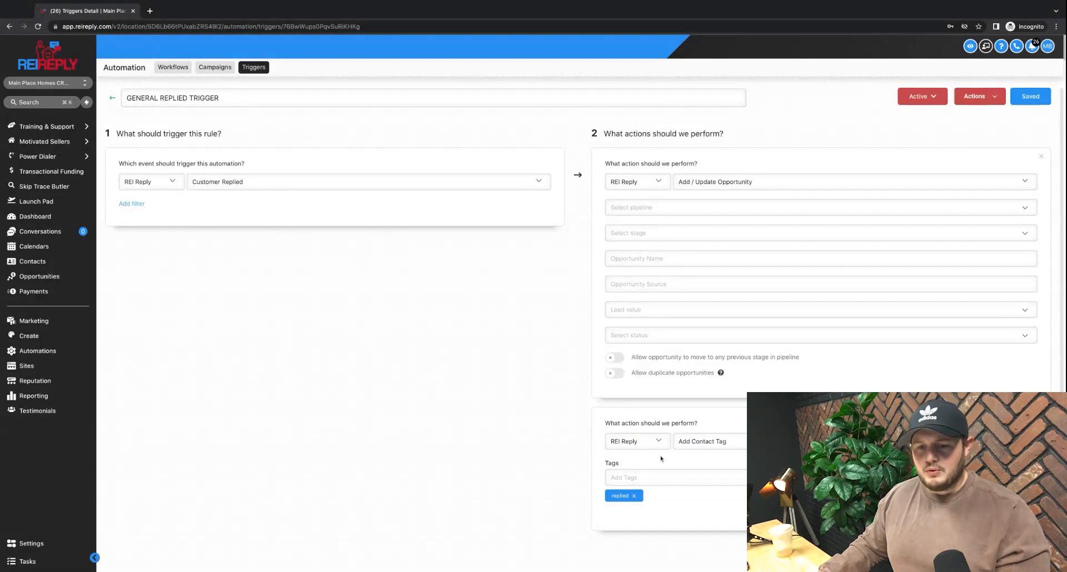
{"action": "mouse_move", "coordinate": [610, 410]}
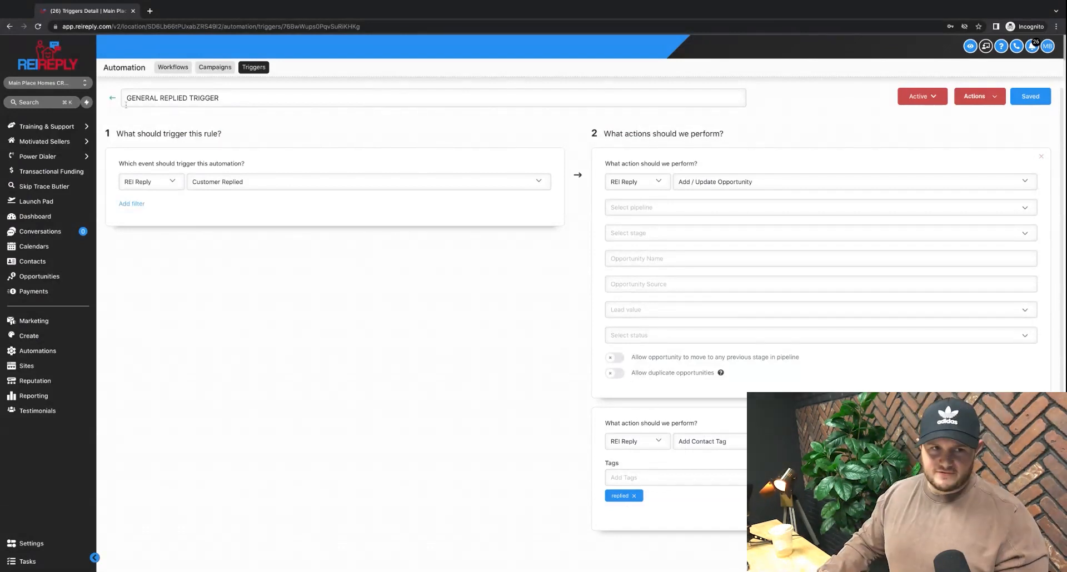
{"action": "left_click", "coordinate": [112, 98]}
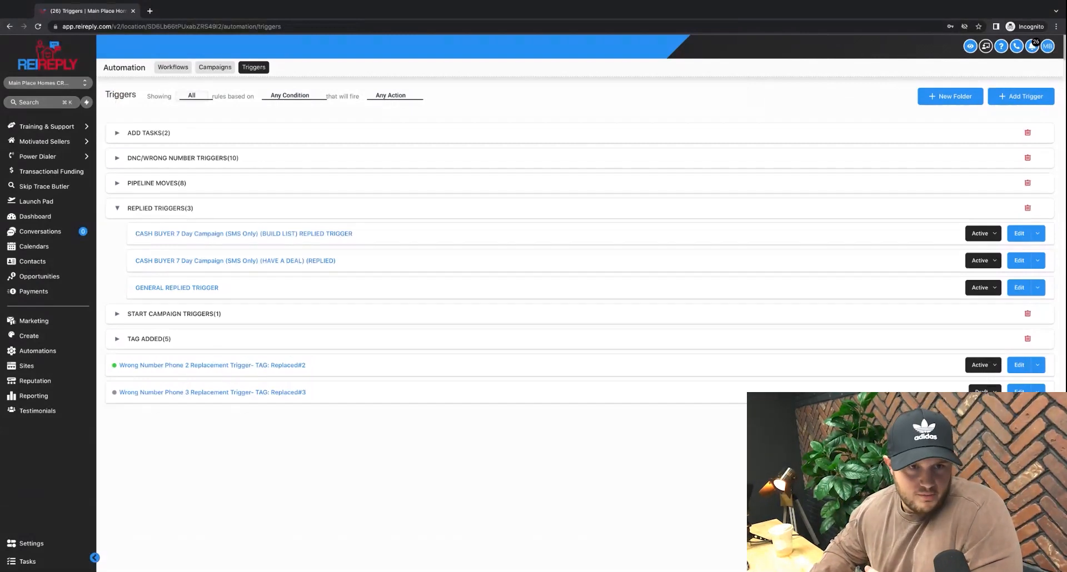
{"action": "left_click", "coordinate": [214, 67]}
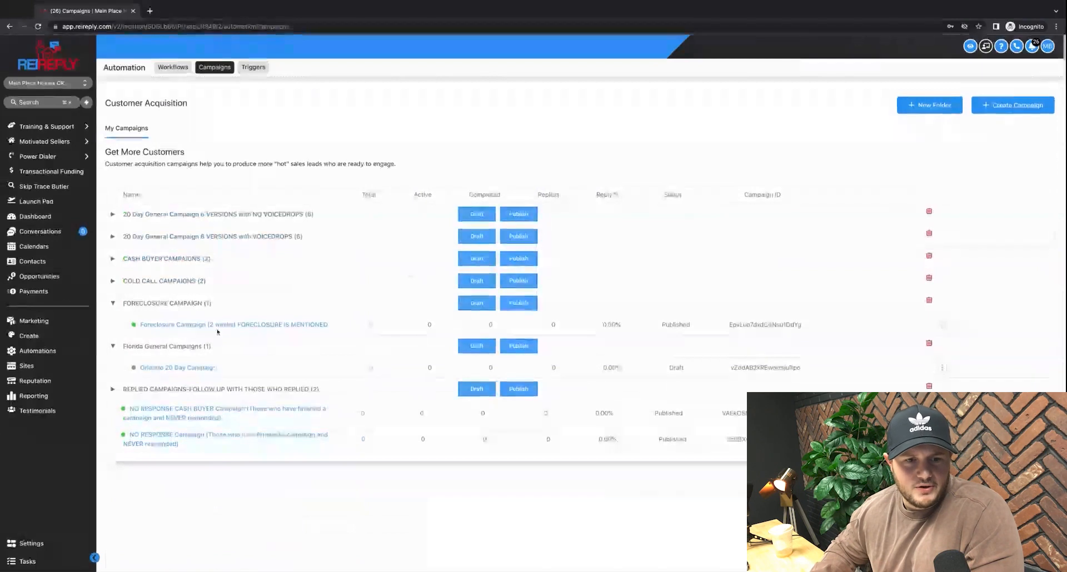
Reopen the foreclosure campaign and expand its Campaign Configuration time settings
{"action": "left_click", "coordinate": [234, 325]}
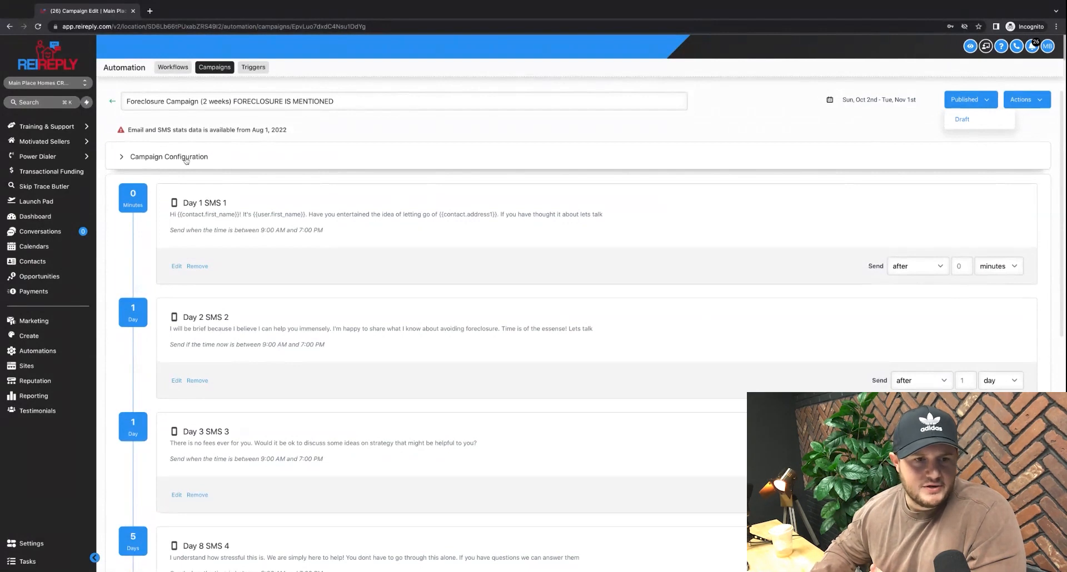
{"action": "left_click", "coordinate": [169, 156]}
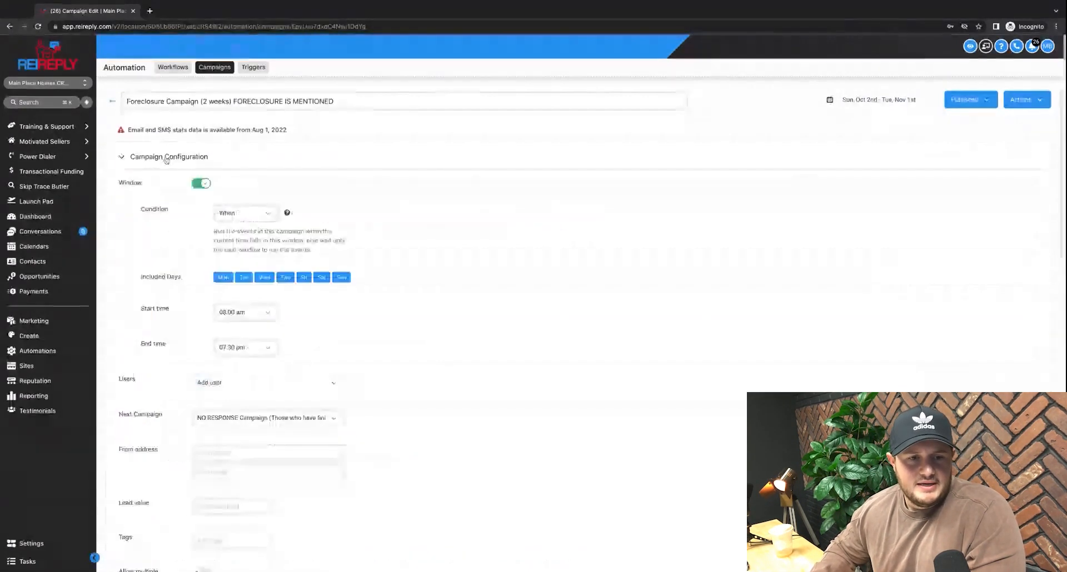
{"action": "scroll", "scroll_direction": "down", "scroll_amount": 3}
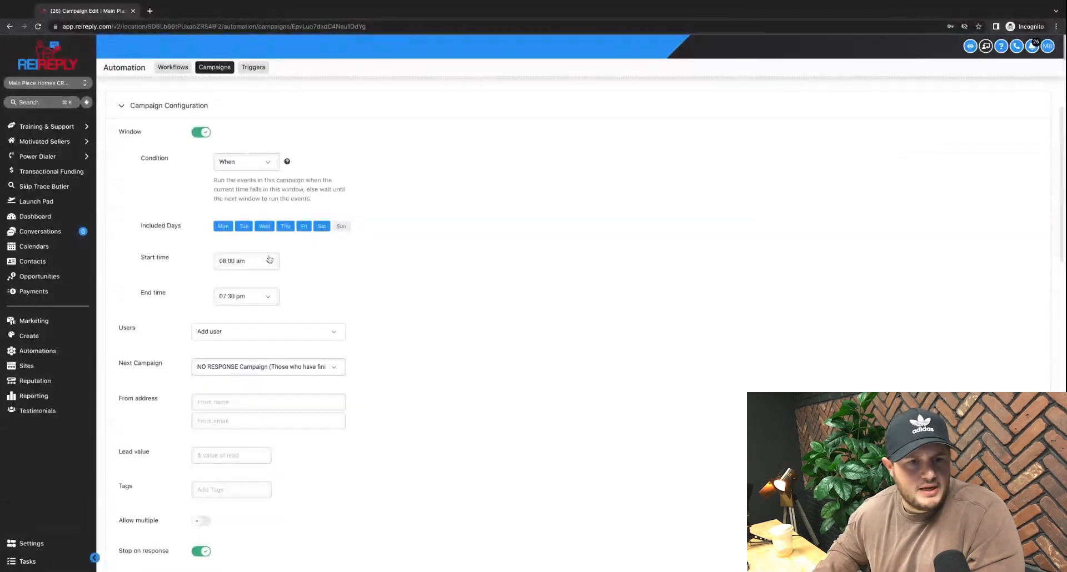
{"action": "left_click", "coordinate": [245, 262]}
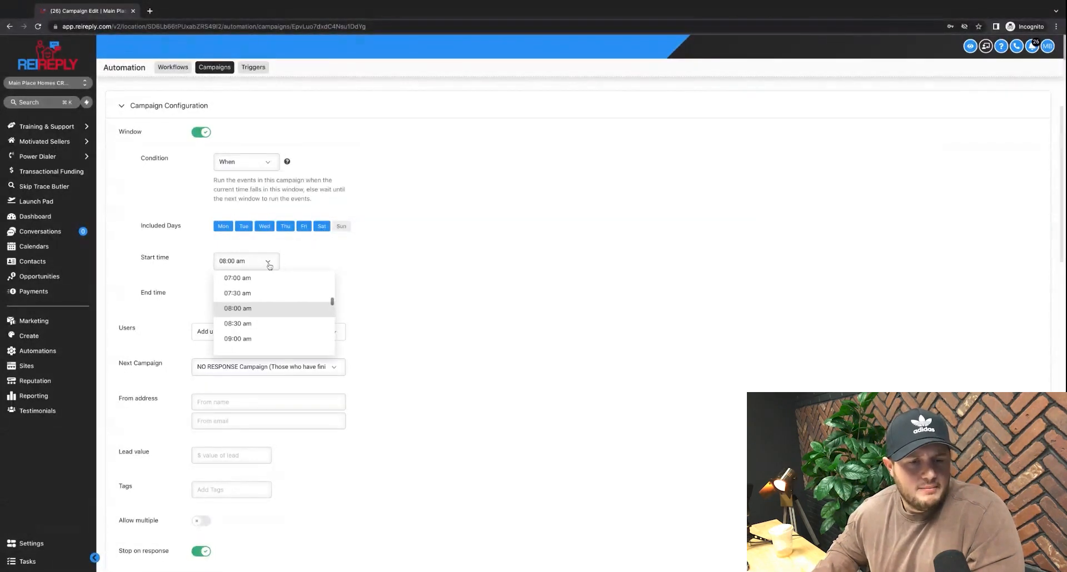
Change the sending window's end time from 7:30 pm to 08:00 pm
{"action": "scroll", "scroll_direction": "down", "scroll_amount": 3}
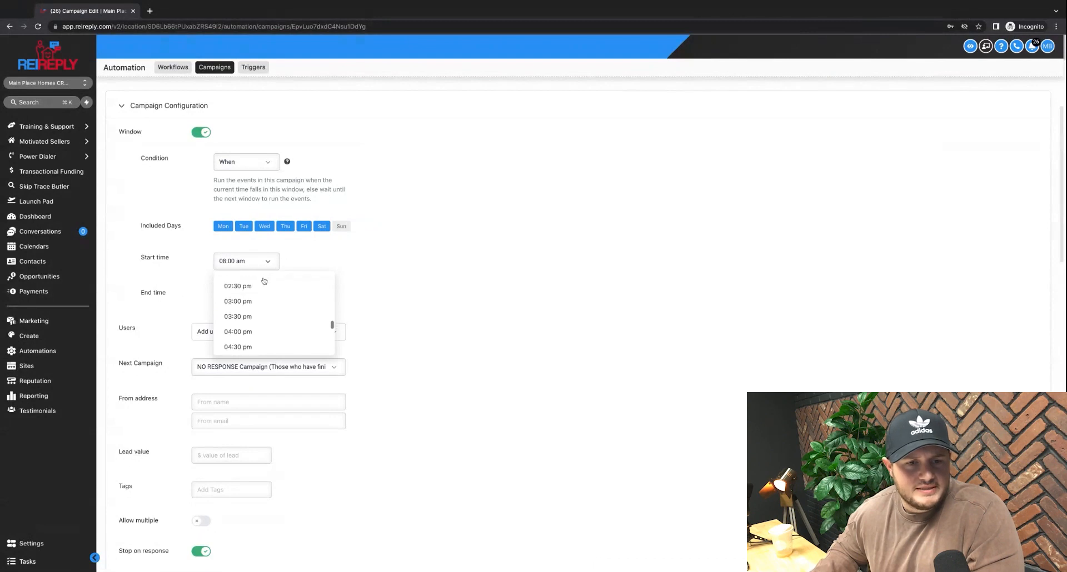
{"action": "scroll", "scroll_direction": "down", "scroll_amount": 3}
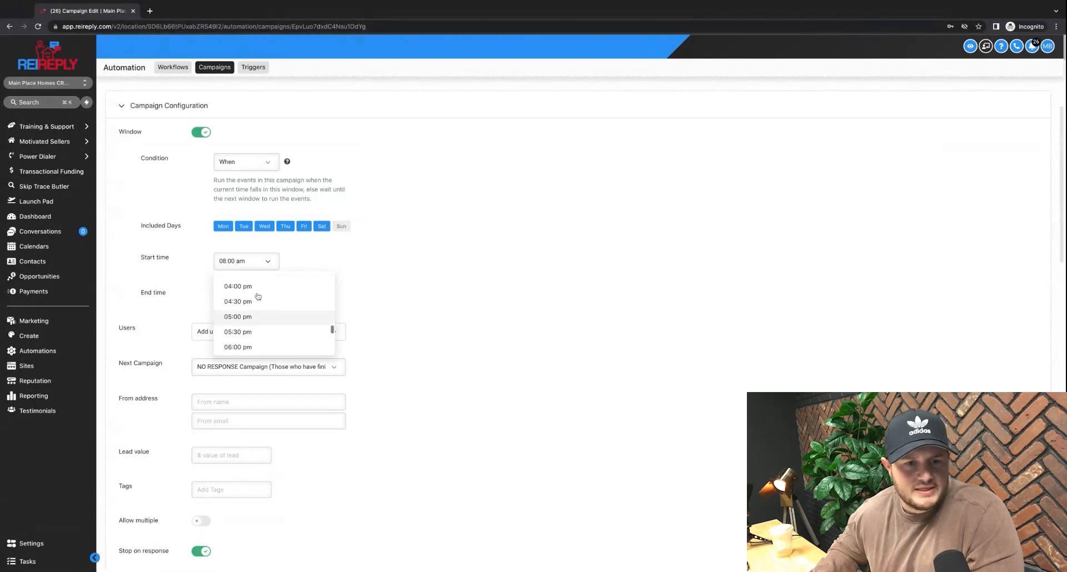
{"action": "left_click", "coordinate": [238, 301]}
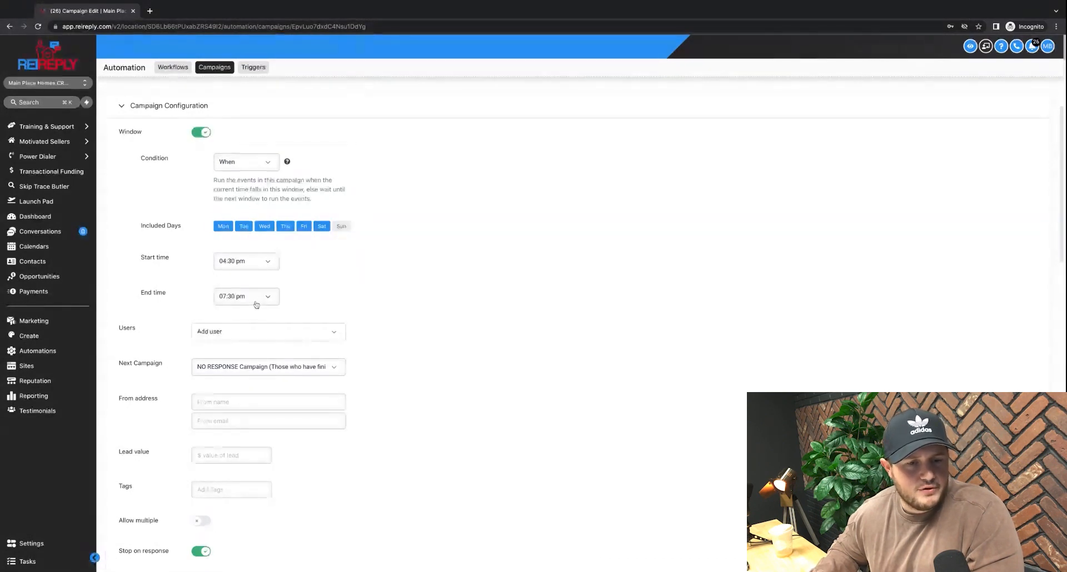
{"action": "left_click", "coordinate": [244, 296]}
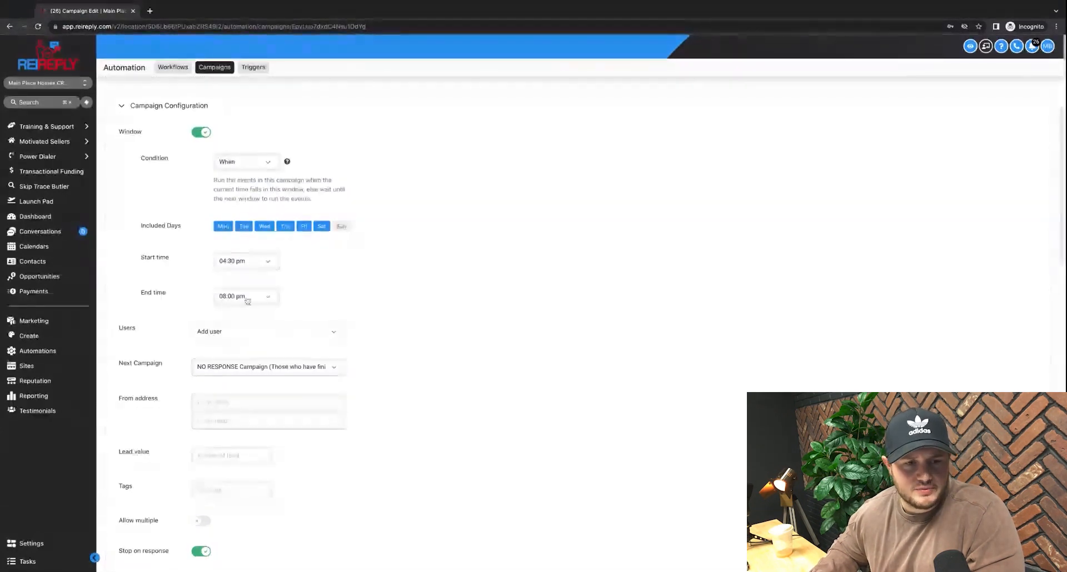
{"action": "scroll", "scroll_direction": "down", "scroll_amount": 3}
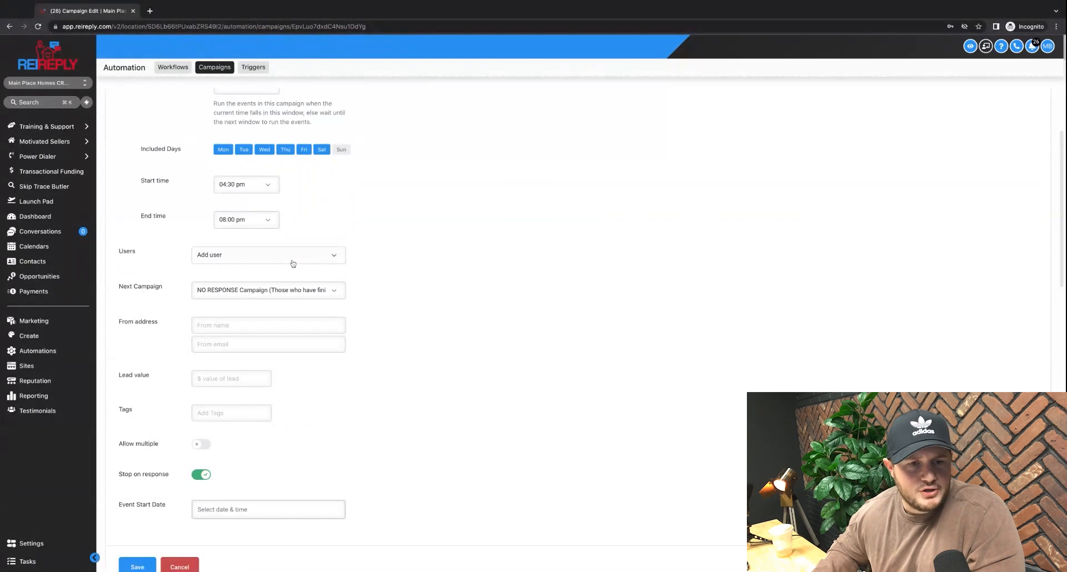
Assign the user to the campaign and save the configuration
{"action": "left_click", "coordinate": [268, 255]}
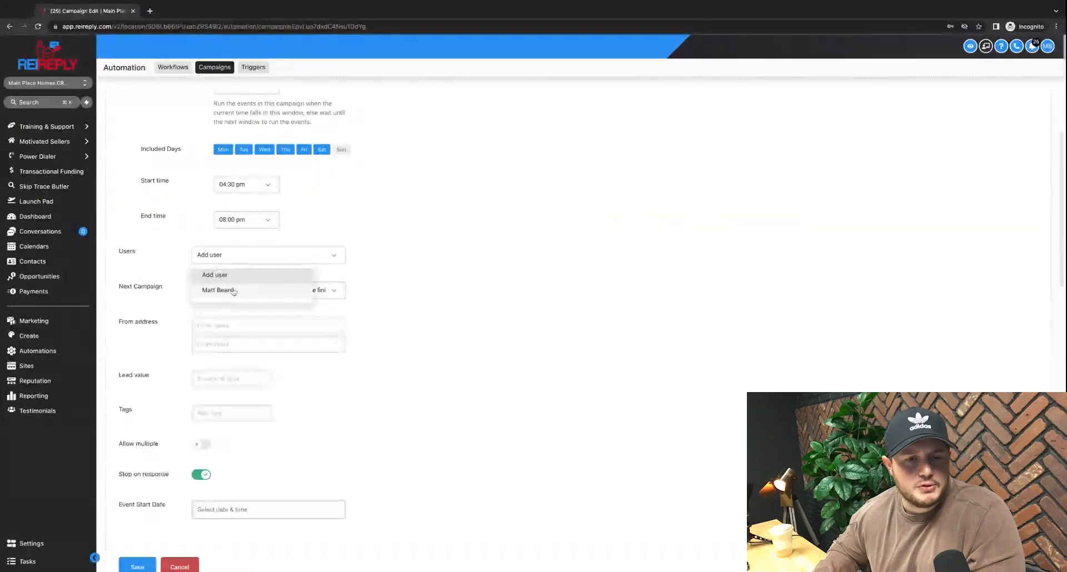
{"action": "left_click", "coordinate": [219, 290]}
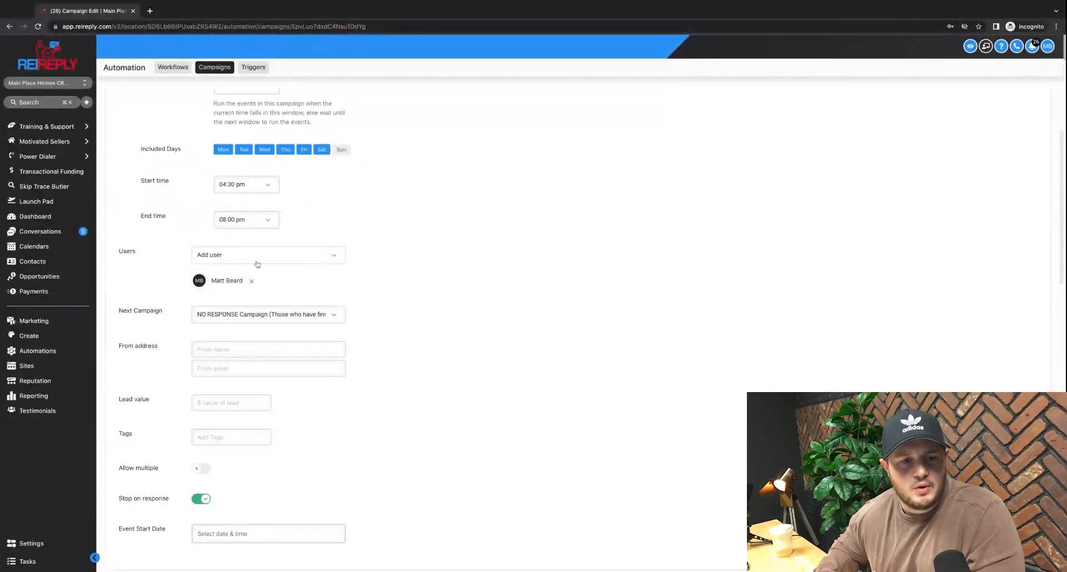
{"action": "mouse_move", "coordinate": [260, 280]}
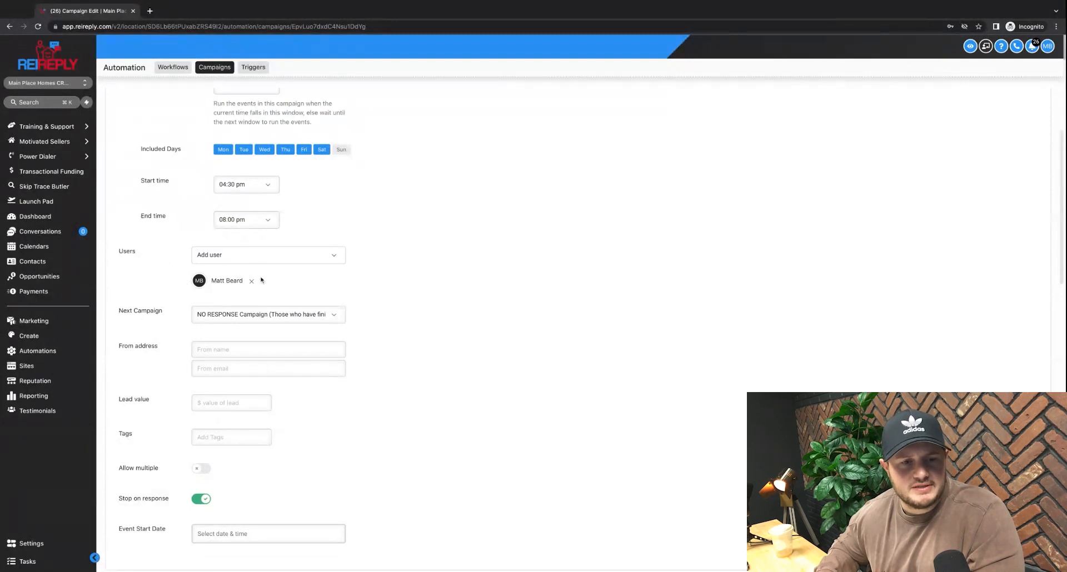
{"action": "mouse_move", "coordinate": [201, 289]}
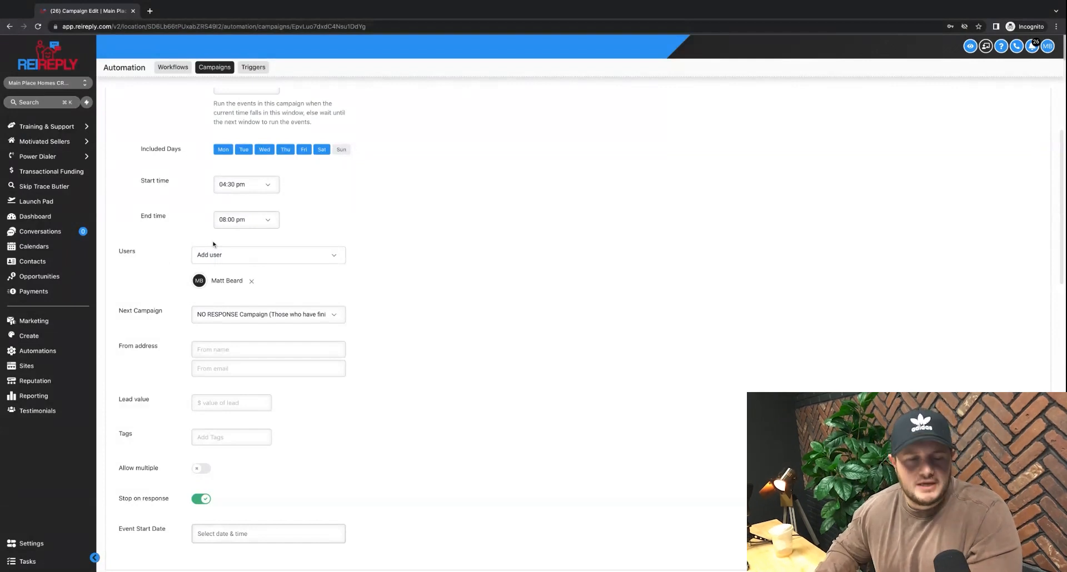
{"action": "scroll", "scroll_direction": "down", "scroll_amount": 3}
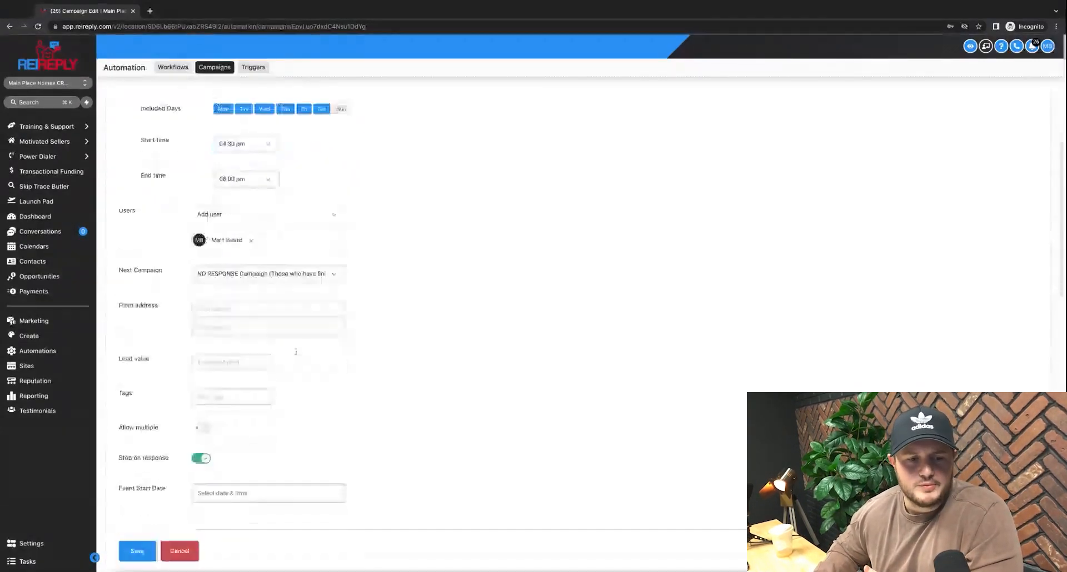
{"action": "scroll", "scroll_direction": "down", "scroll_amount": 3}
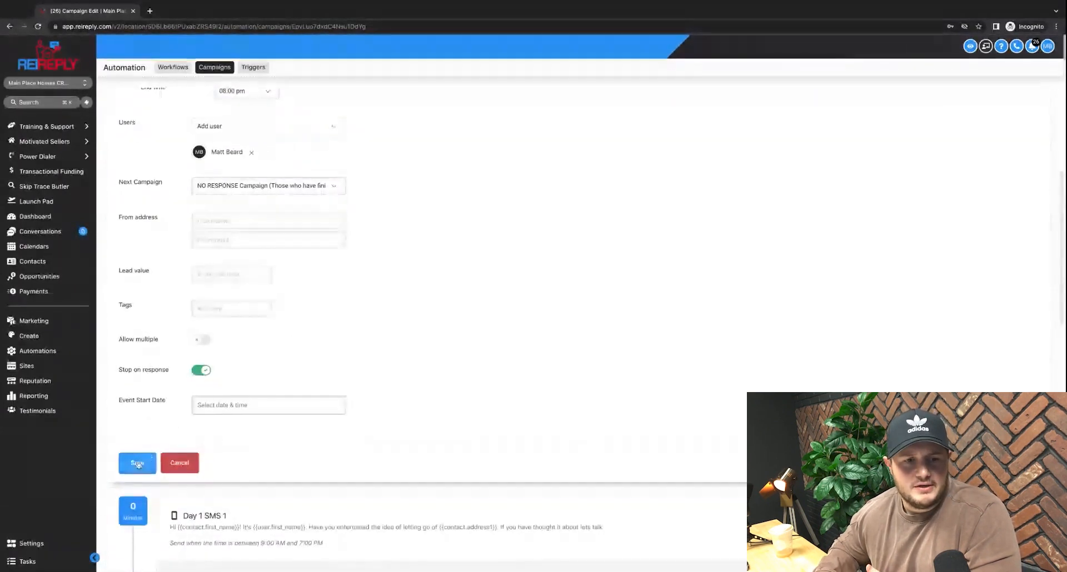
{"action": "left_click", "coordinate": [137, 463]}
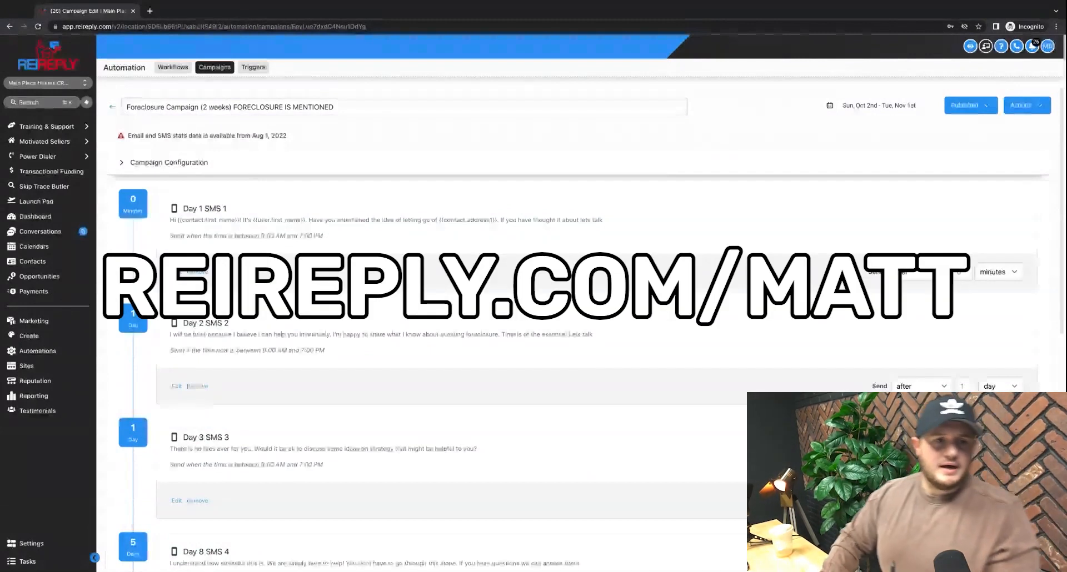
Return to Campaigns, view the draft Orlando 20 Day Campaign, then go back to the list
{"action": "left_click", "coordinate": [112, 107]}
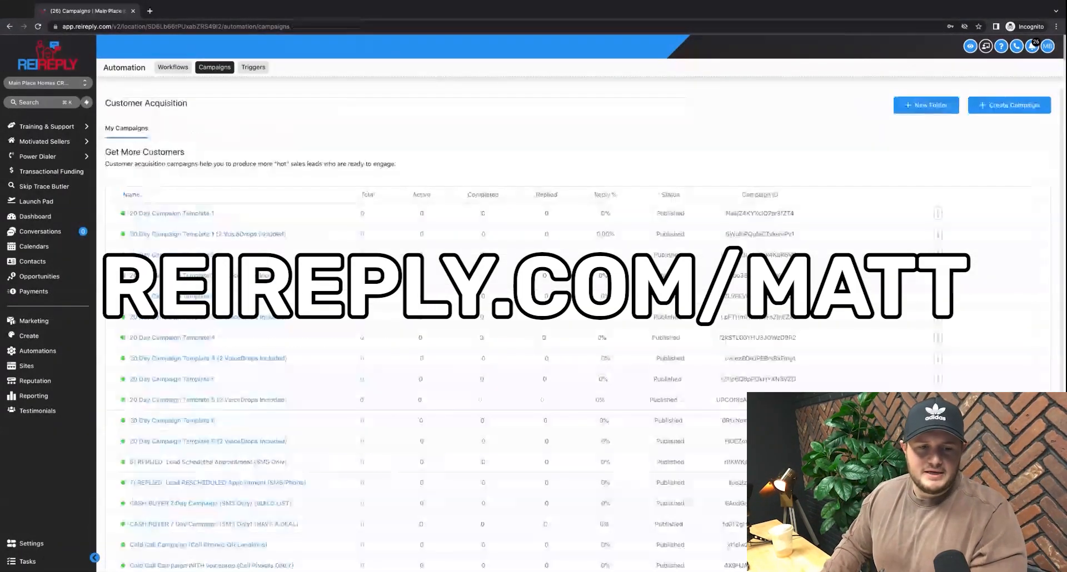
{"action": "scroll", "scroll_direction": "down", "scroll_amount": 3}
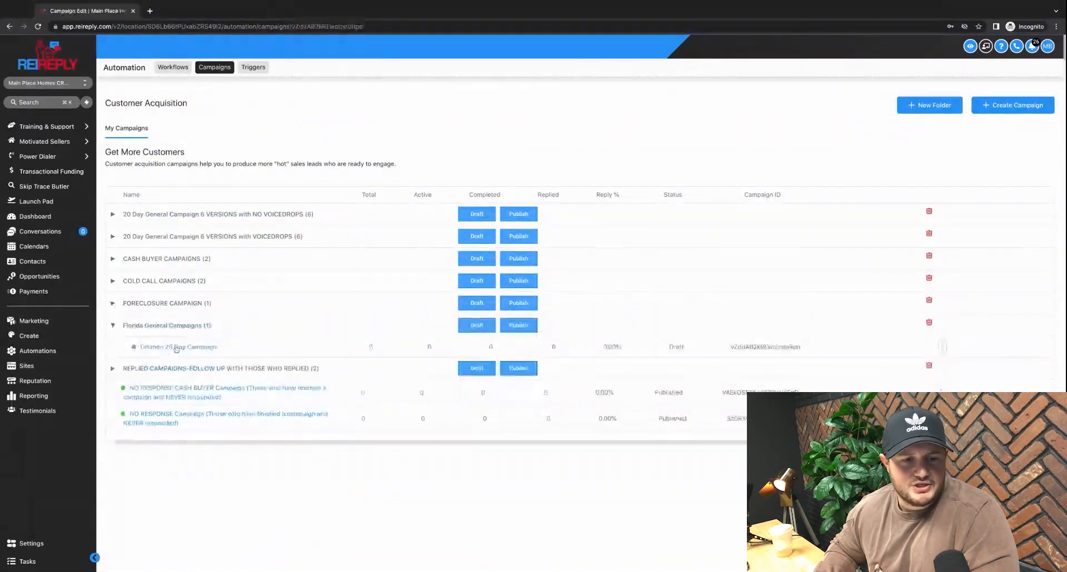
{"action": "left_click", "coordinate": [178, 347]}
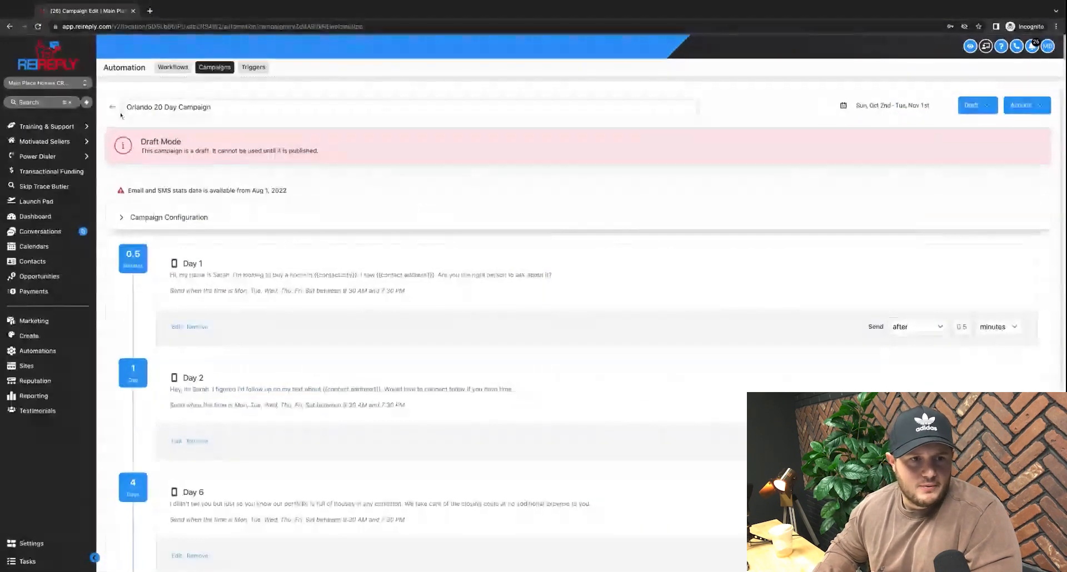
{"action": "left_click", "coordinate": [113, 106]}
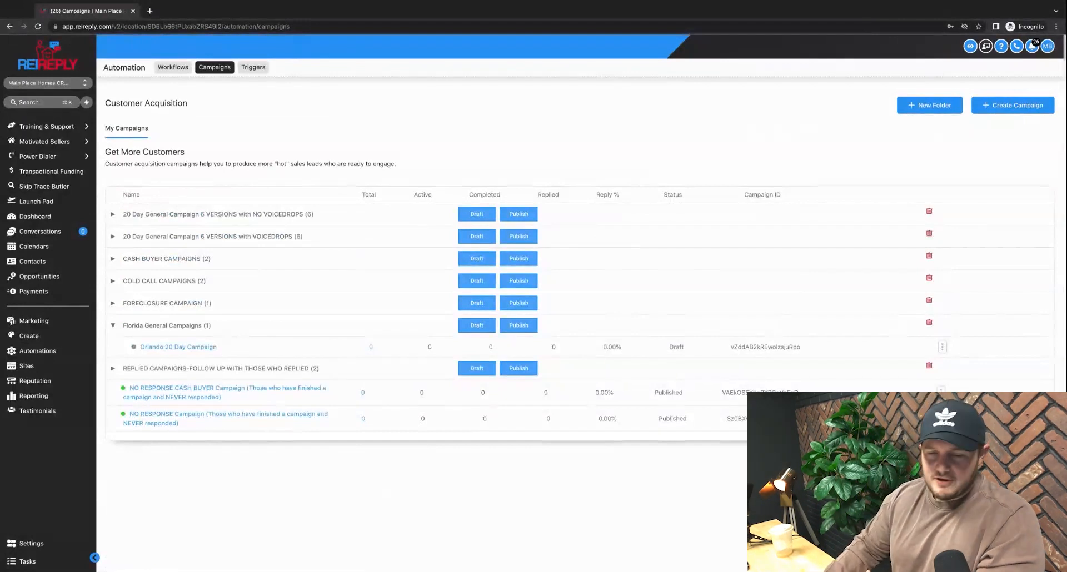
{"action": "mouse_move", "coordinate": [242, 240]}
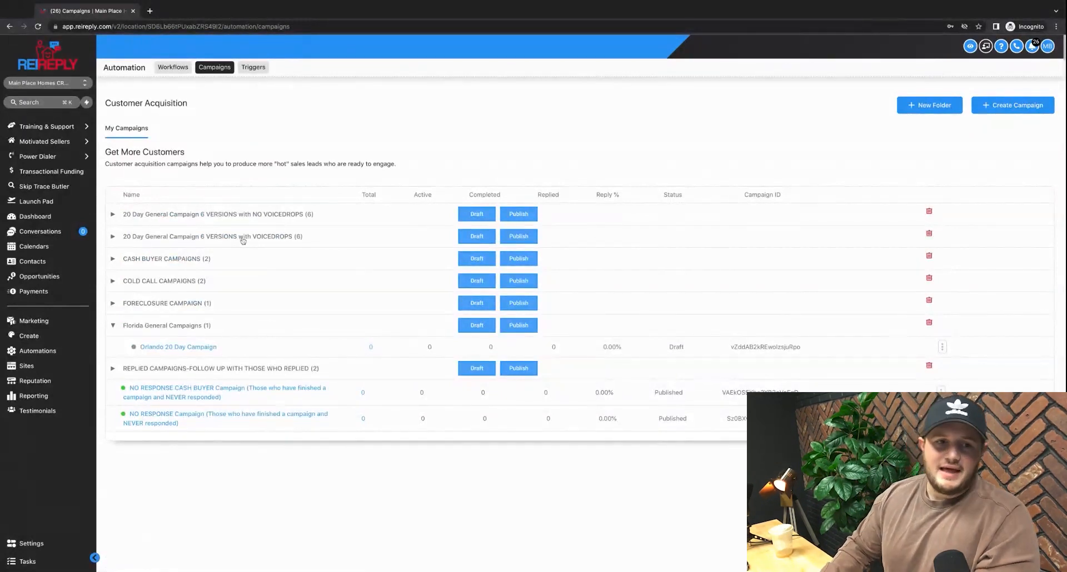
Go to Workflows and start creating a new workflow
{"action": "left_click", "coordinate": [173, 67]}
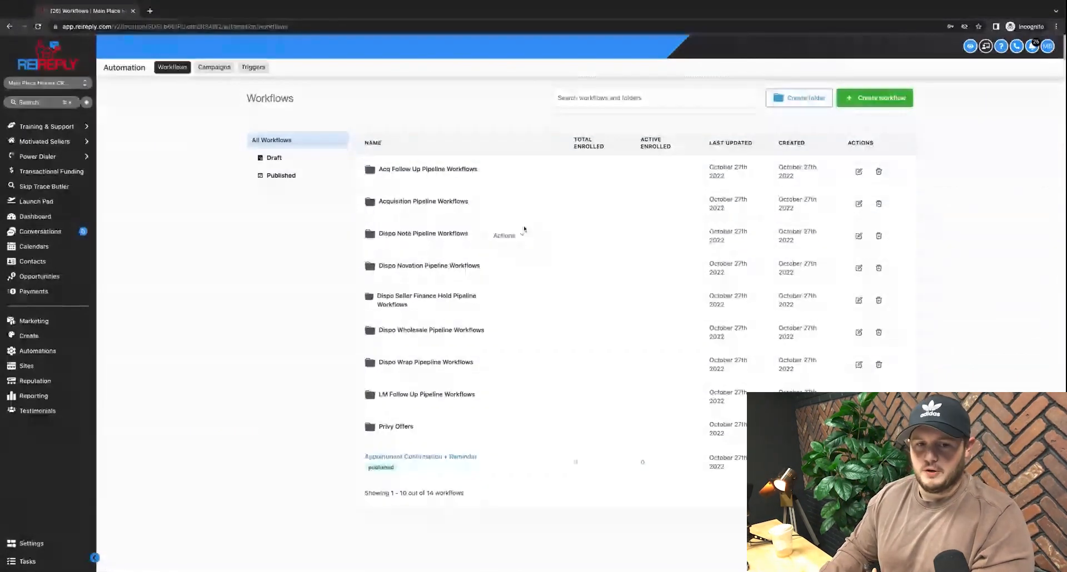
{"action": "mouse_move", "coordinate": [407, 388]}
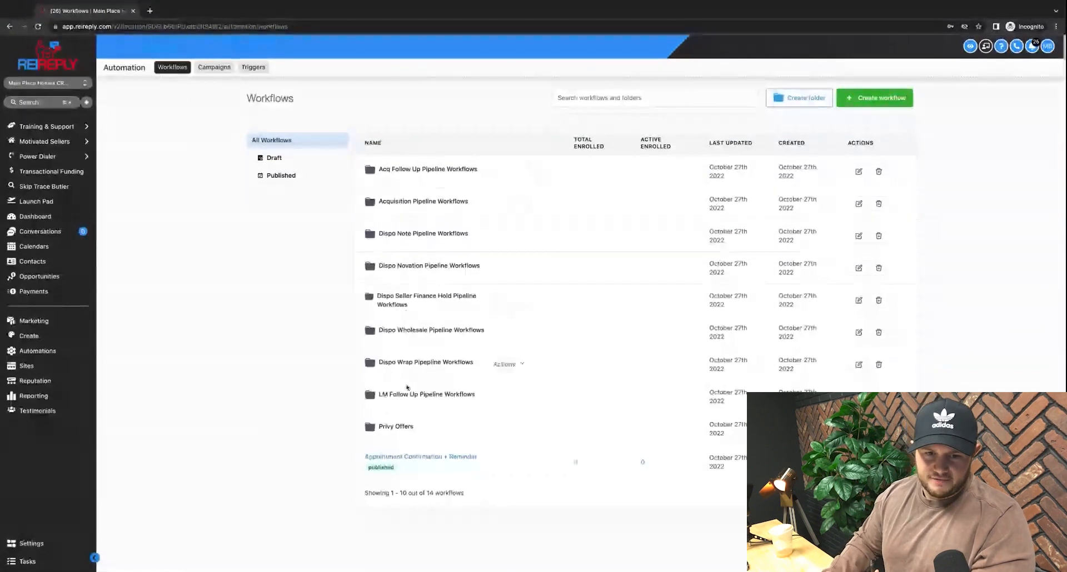
{"action": "left_click", "coordinate": [873, 98]}
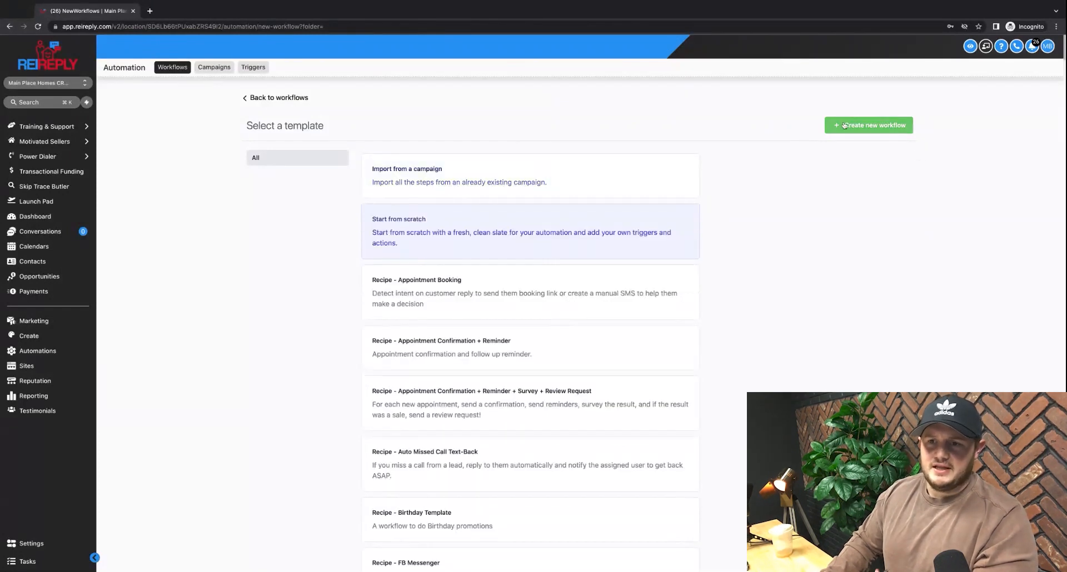
Start the workflow from scratch with a Contact Tag trigger filtered on Tag Added
{"action": "left_click", "coordinate": [530, 231]}
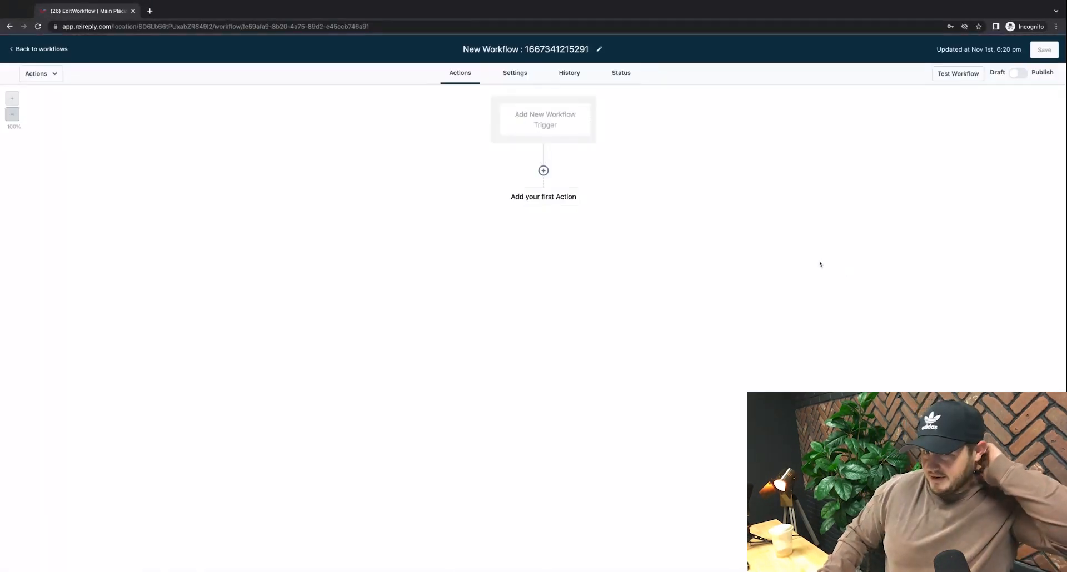
{"action": "left_click", "coordinate": [545, 118]}
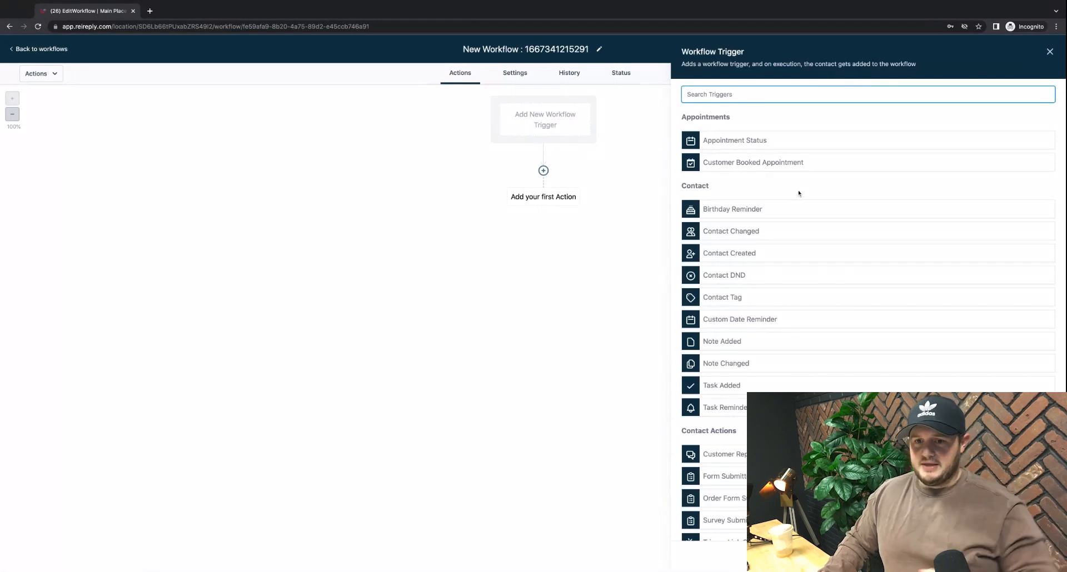
{"action": "mouse_move", "coordinate": [751, 304]}
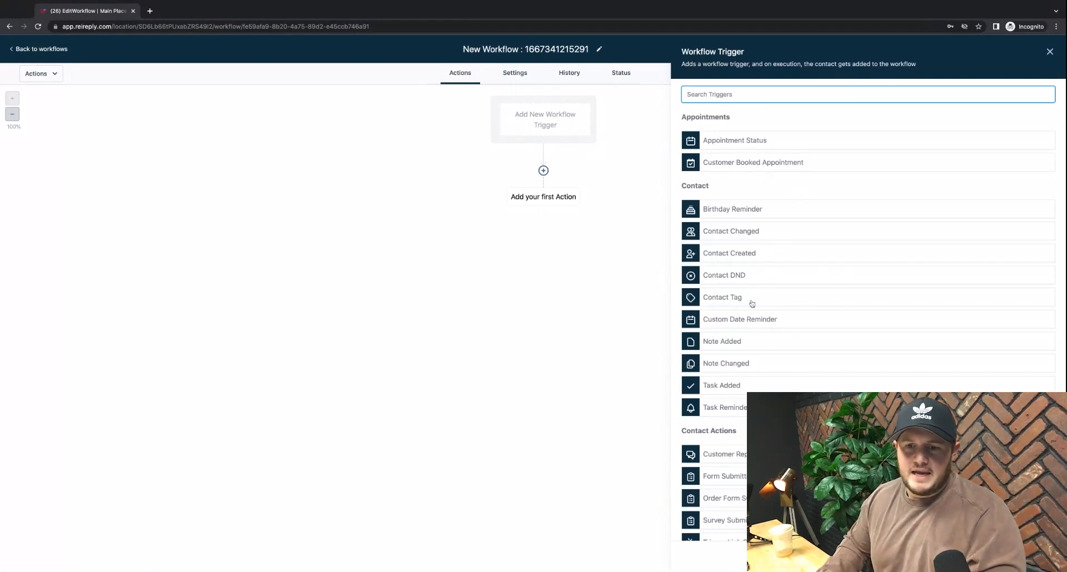
{"action": "left_click", "coordinate": [722, 298]}
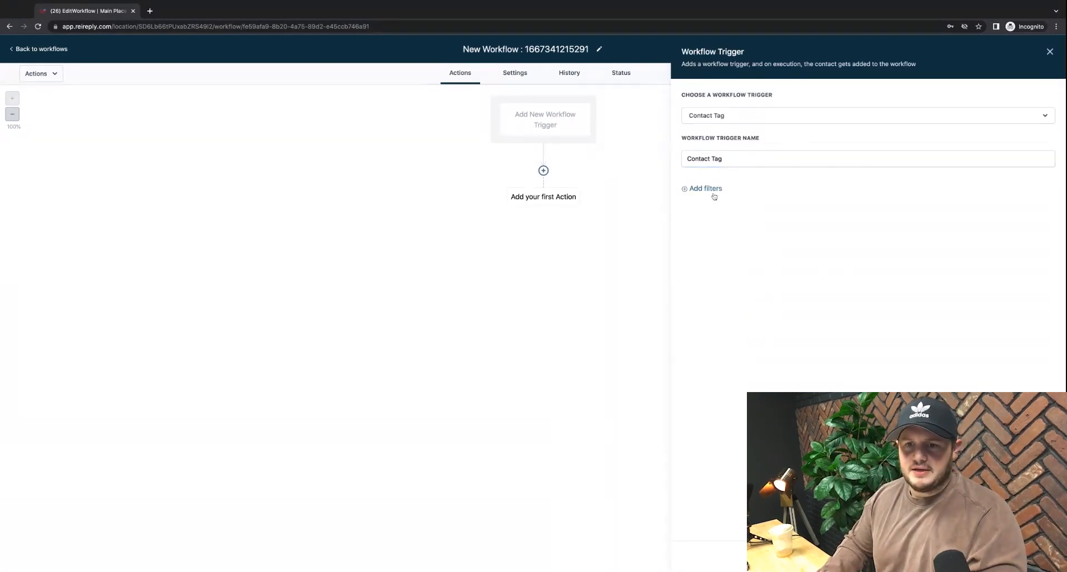
{"action": "left_click", "coordinate": [705, 189]}
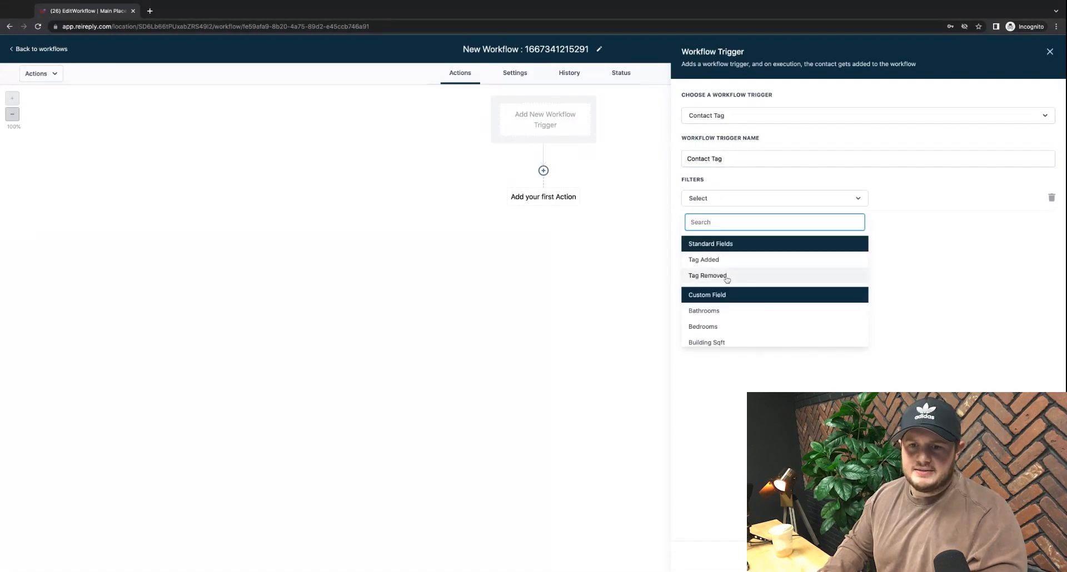
{"action": "left_click", "coordinate": [702, 259]}
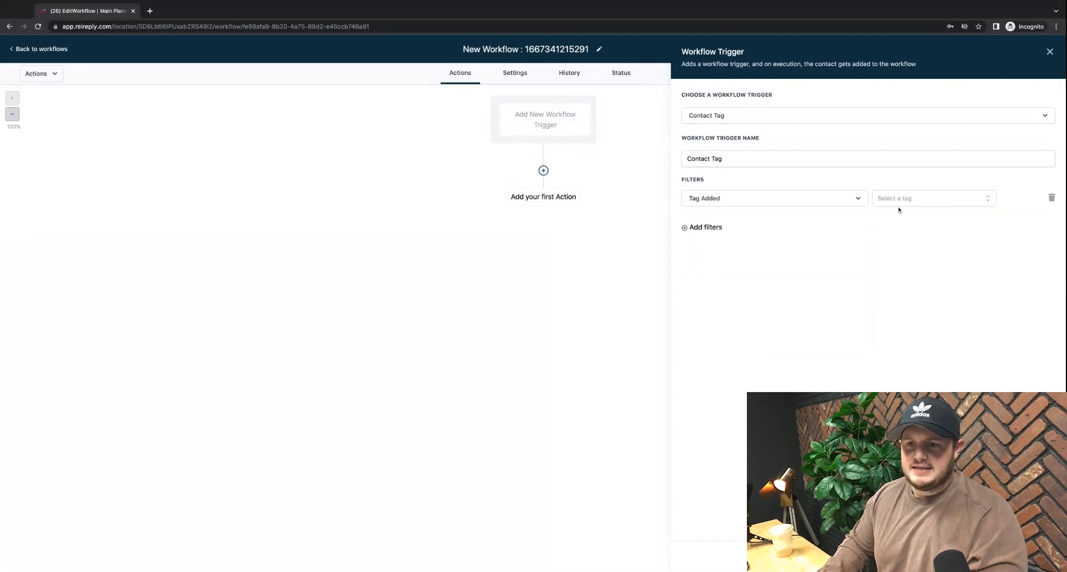
Set the trigger tag to 'cold' and save the trigger
{"action": "left_click", "coordinate": [933, 198]}
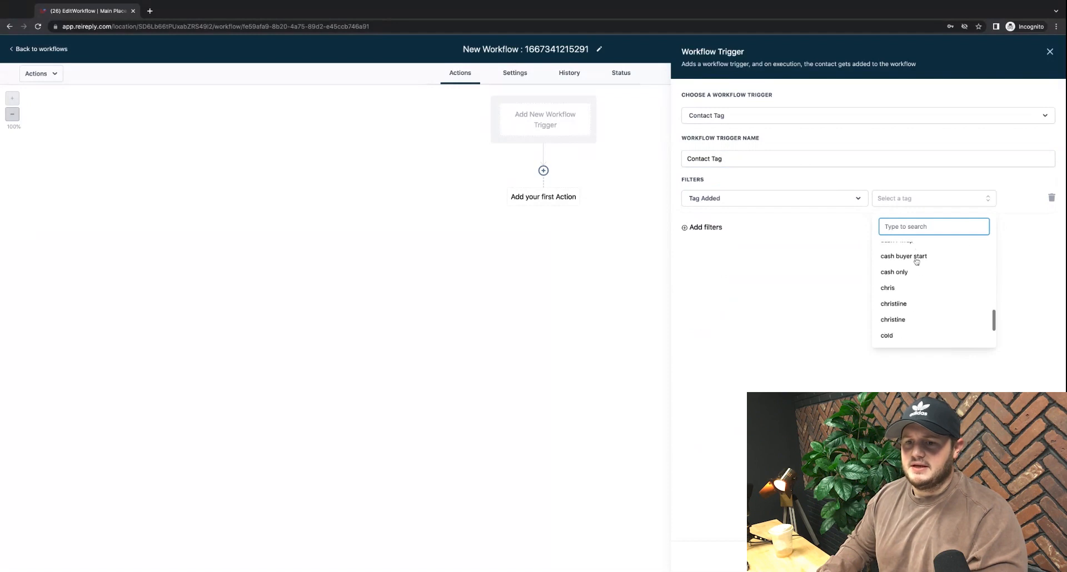
{"action": "scroll", "scroll_direction": "down", "scroll_amount": 3}
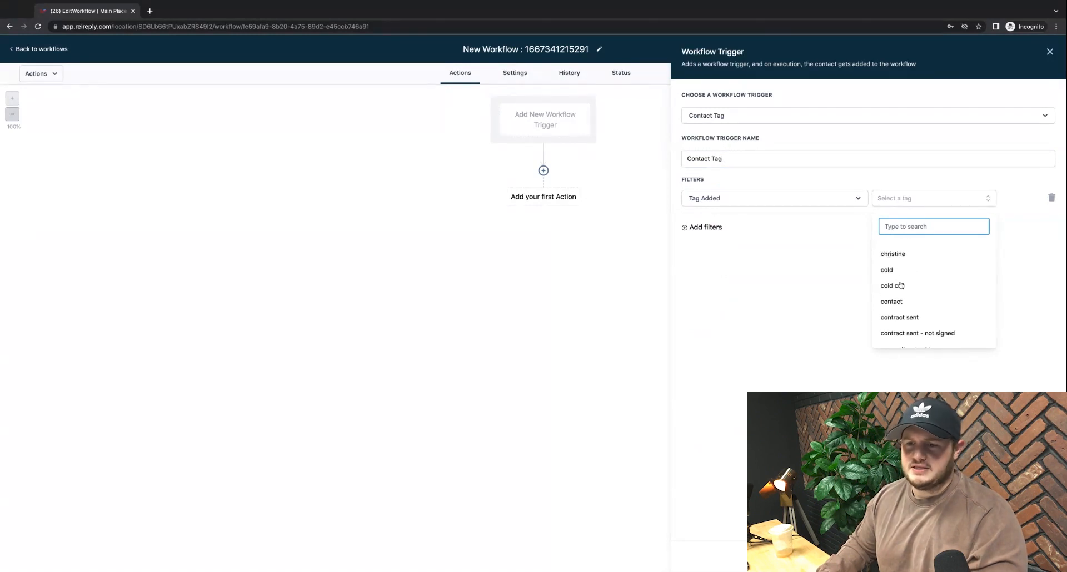
{"action": "left_click", "coordinate": [887, 269]}
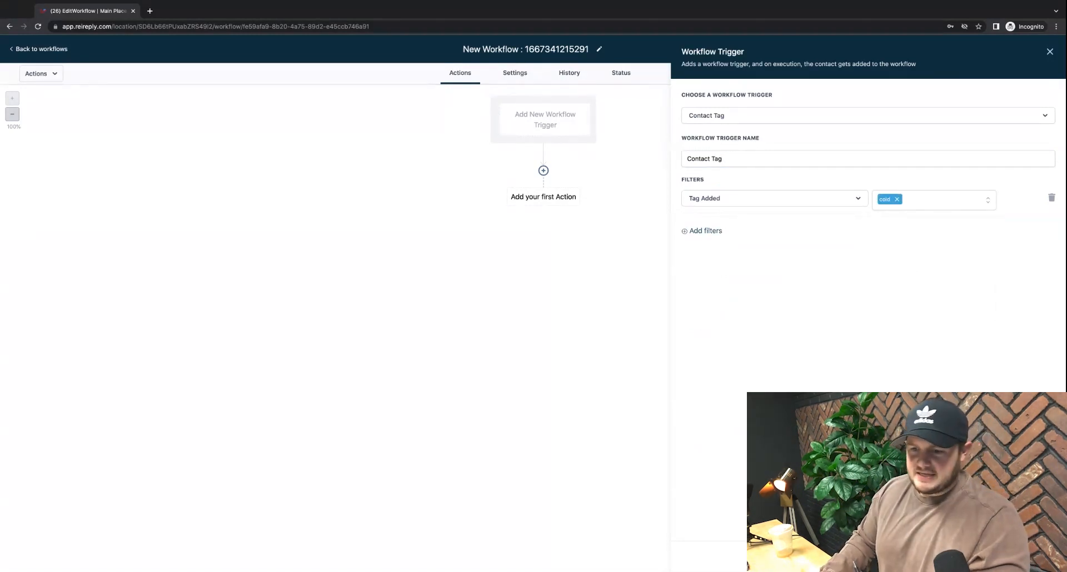
{"action": "left_click", "coordinate": [1049, 51]}
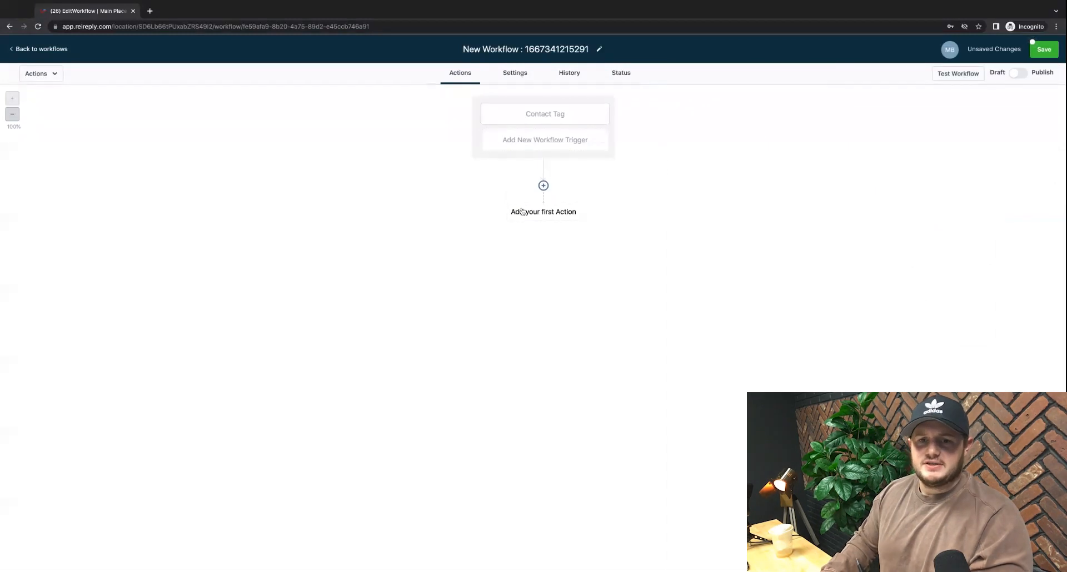
{"action": "mouse_move", "coordinate": [536, 215]}
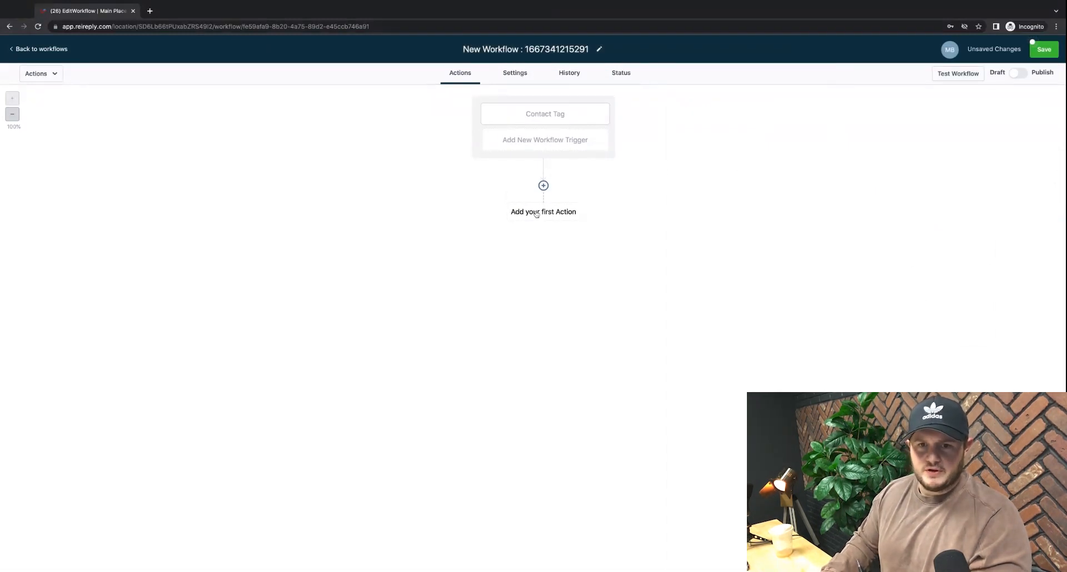
Add a Send SMS action 'Hey looks like you've ghosted me. Is everything alright?' and save it
{"action": "left_click", "coordinate": [544, 186]}
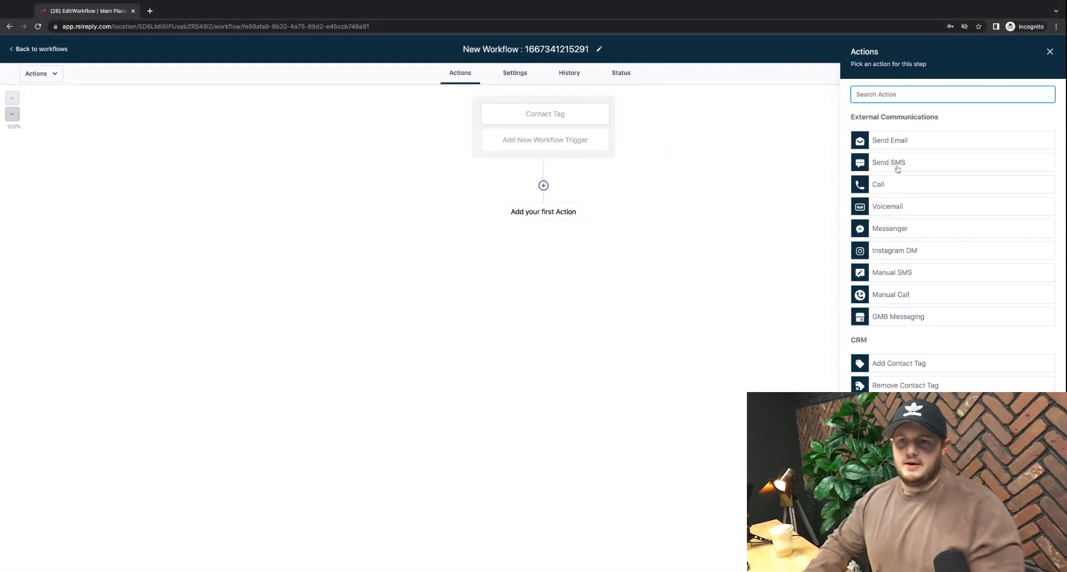
{"action": "left_click", "coordinate": [888, 162]}
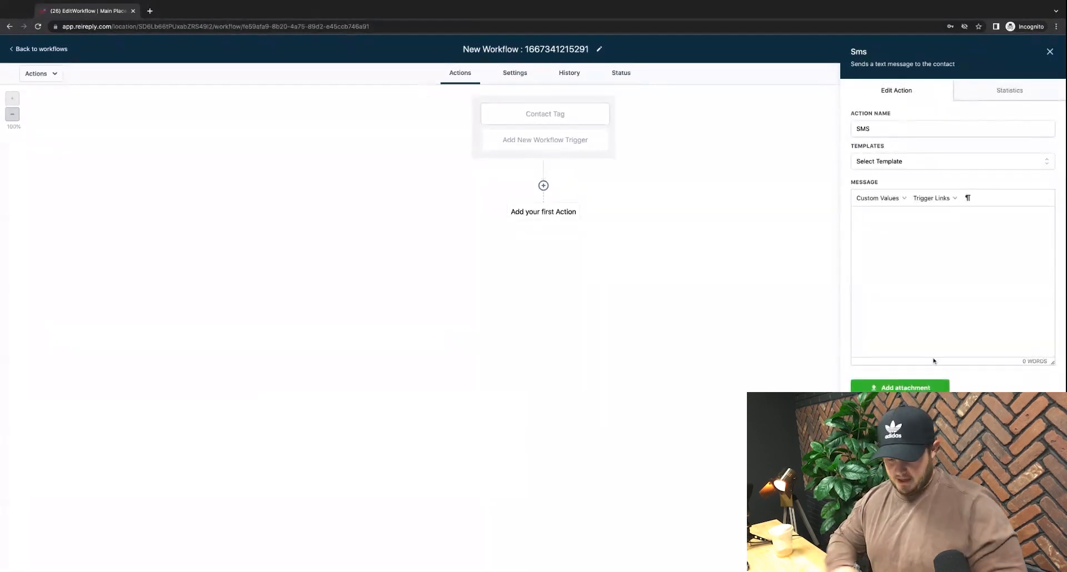
{"action": "type", "text": "Hey loo"}
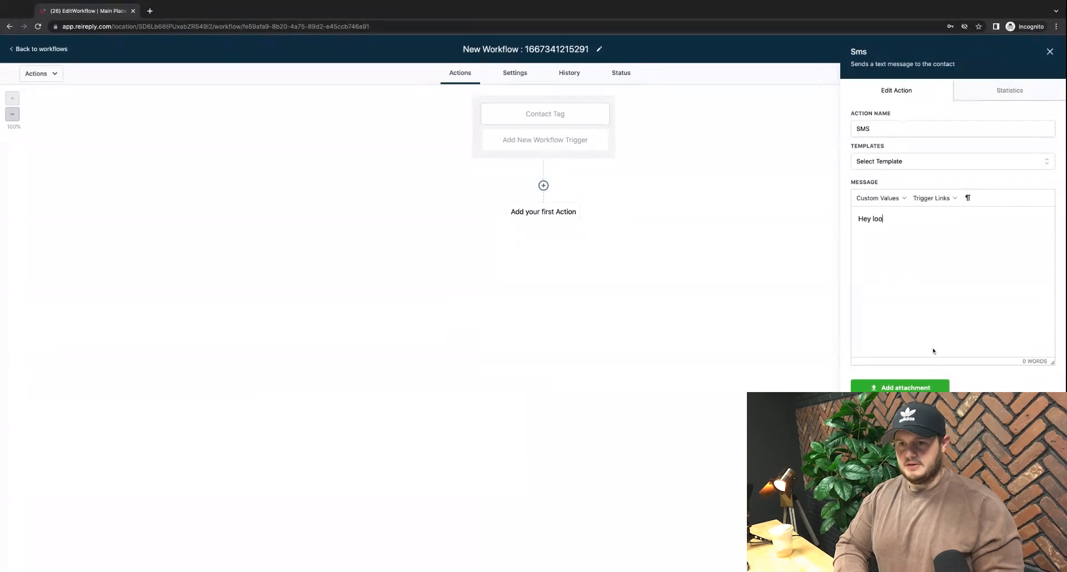
{"action": "type", "text": "ks like"}
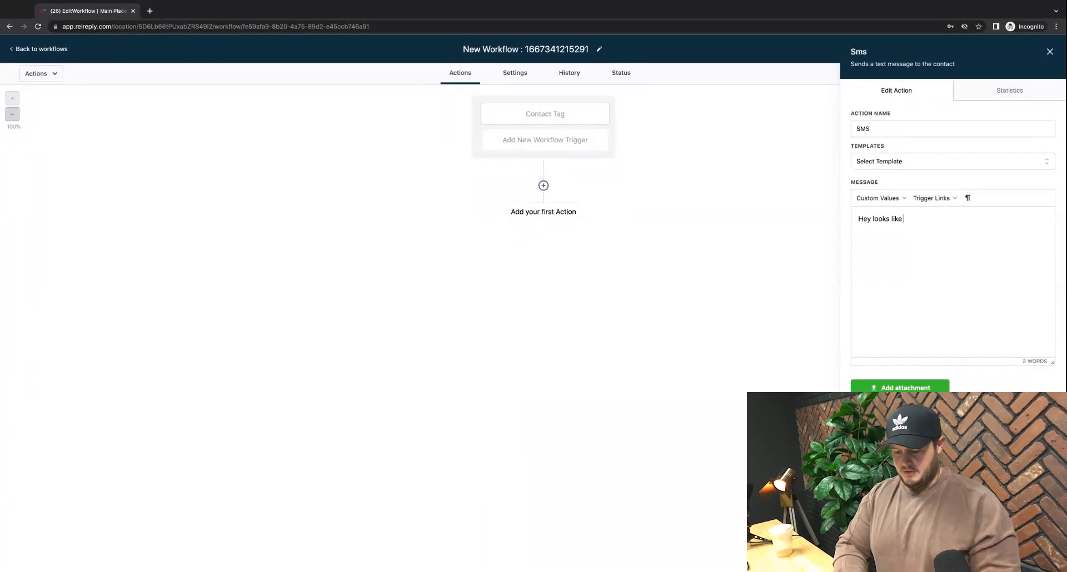
{"action": "type", "text": "you've me gh"}
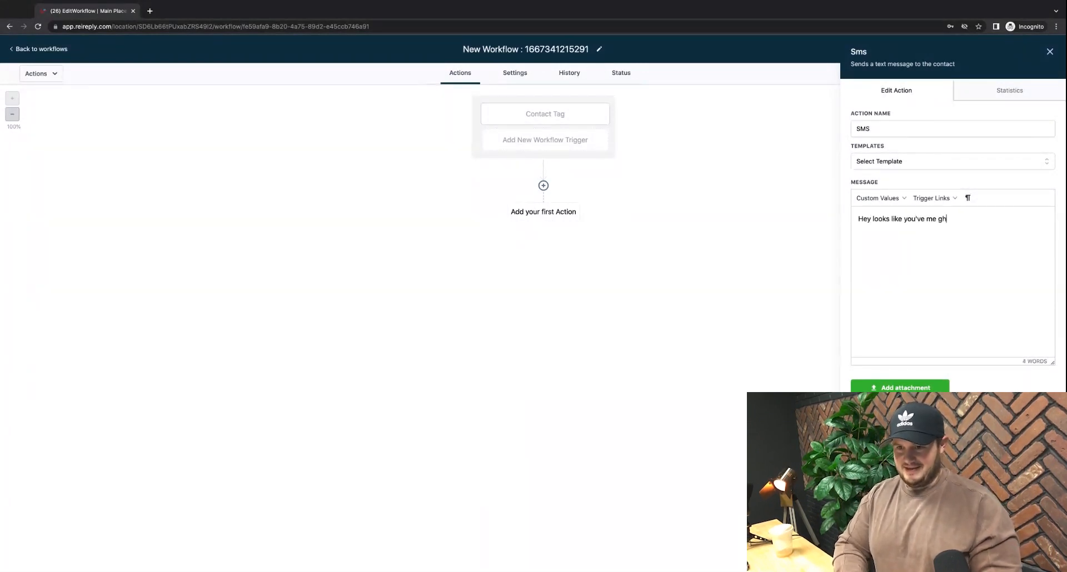
{"action": "type", "text": "osted me. Is everything alrig"}
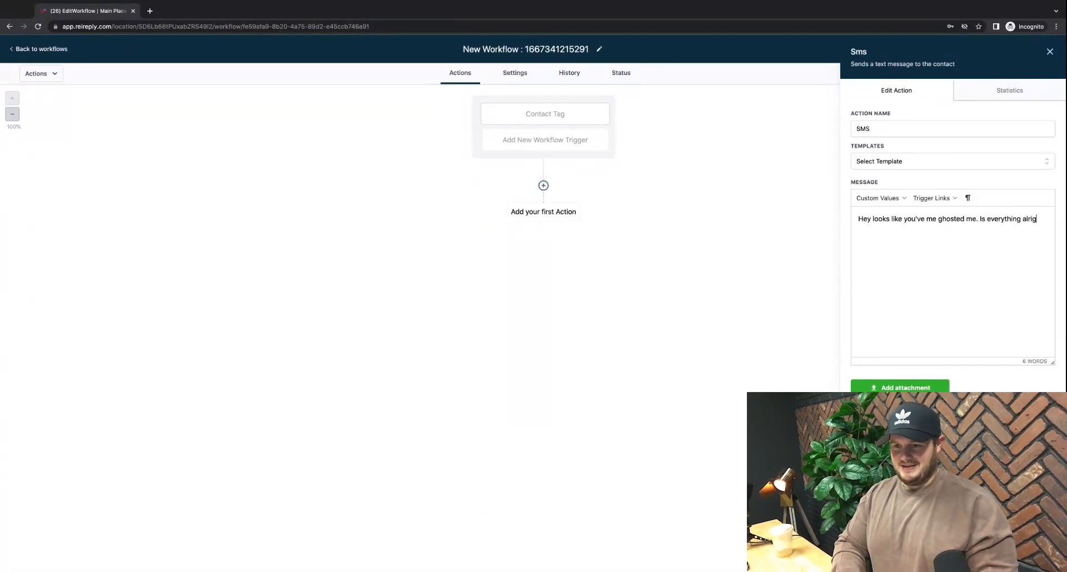
{"action": "type", "text": "ht?"}
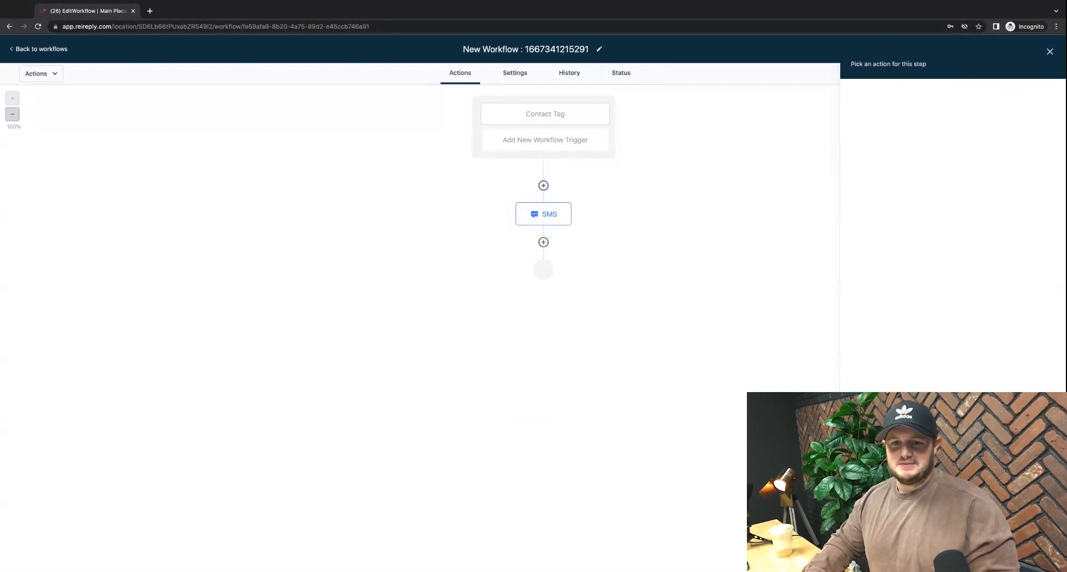
{"action": "left_click", "coordinate": [1050, 51]}
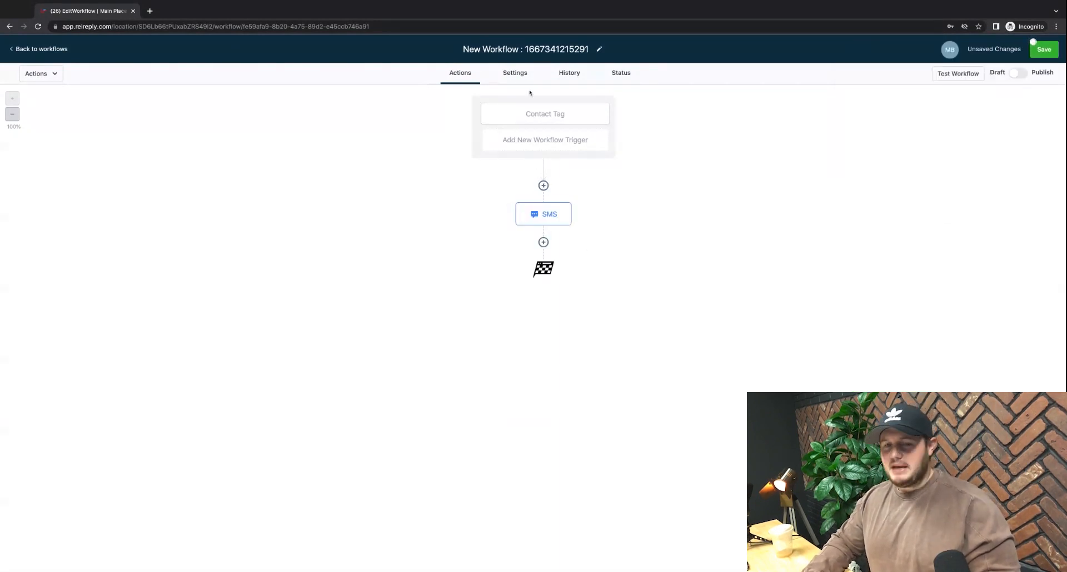
Add a Wait action with a Time Delay of 1 days after the SMS and save it
{"action": "left_click", "coordinate": [544, 242]}
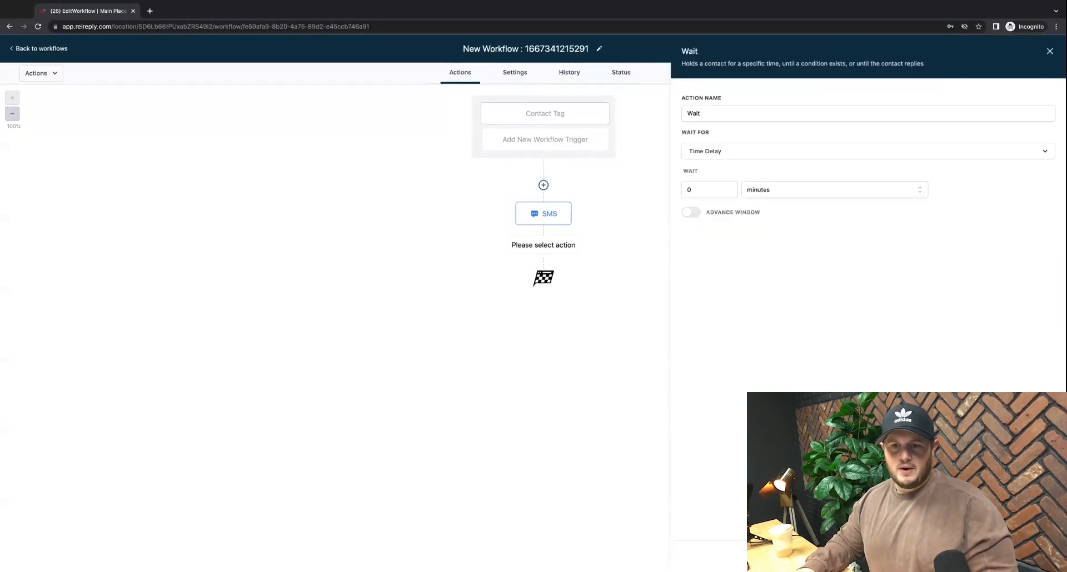
{"action": "left_click", "coordinate": [708, 190]}
{"action": "type", "text": "1"}
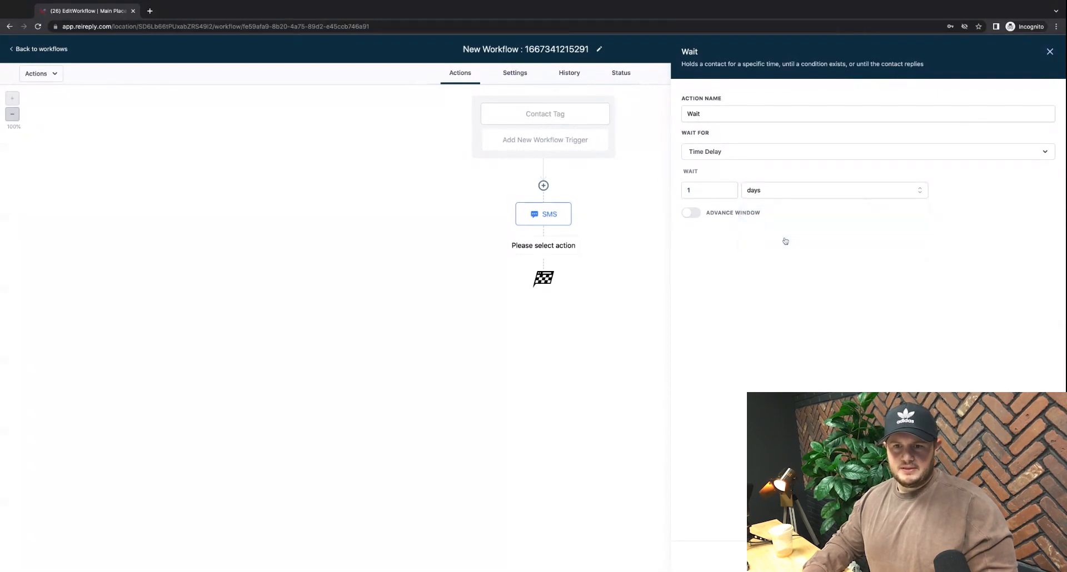
{"action": "left_click", "coordinate": [709, 190]}
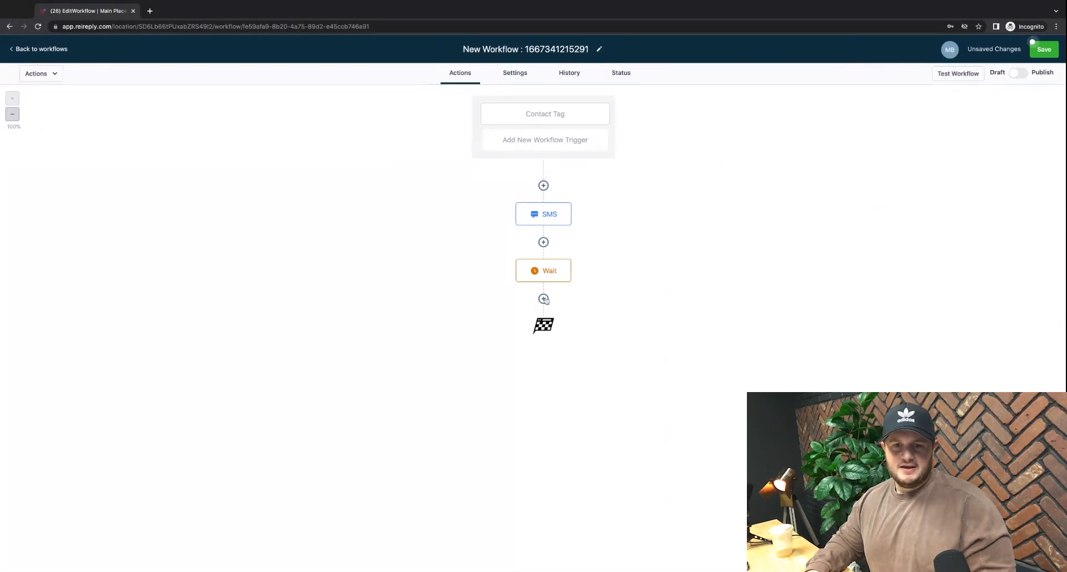
{"action": "left_click", "coordinate": [543, 299]}
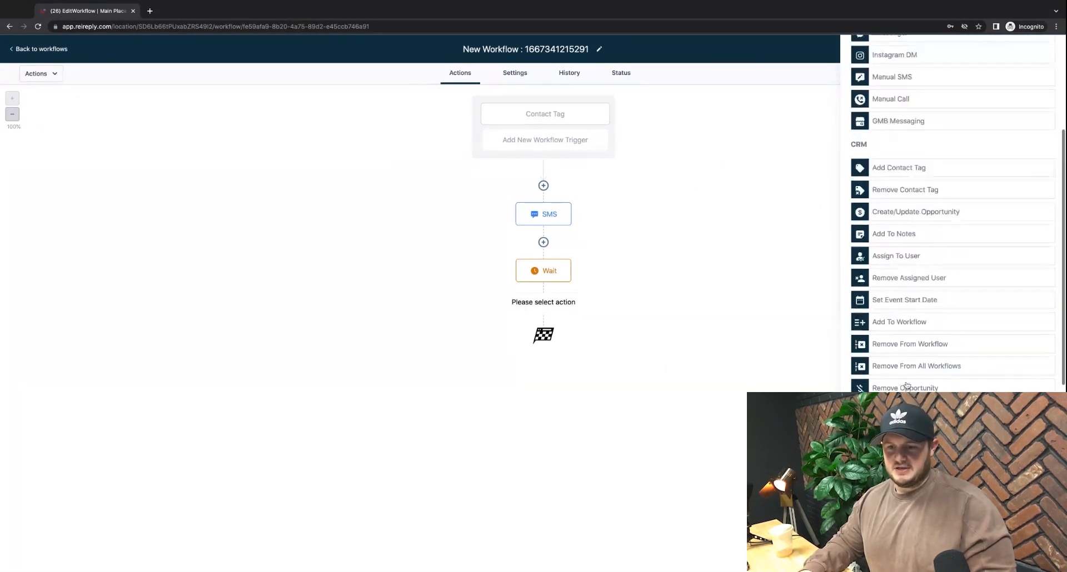
{"action": "scroll", "scroll_direction": "down", "scroll_amount": 3}
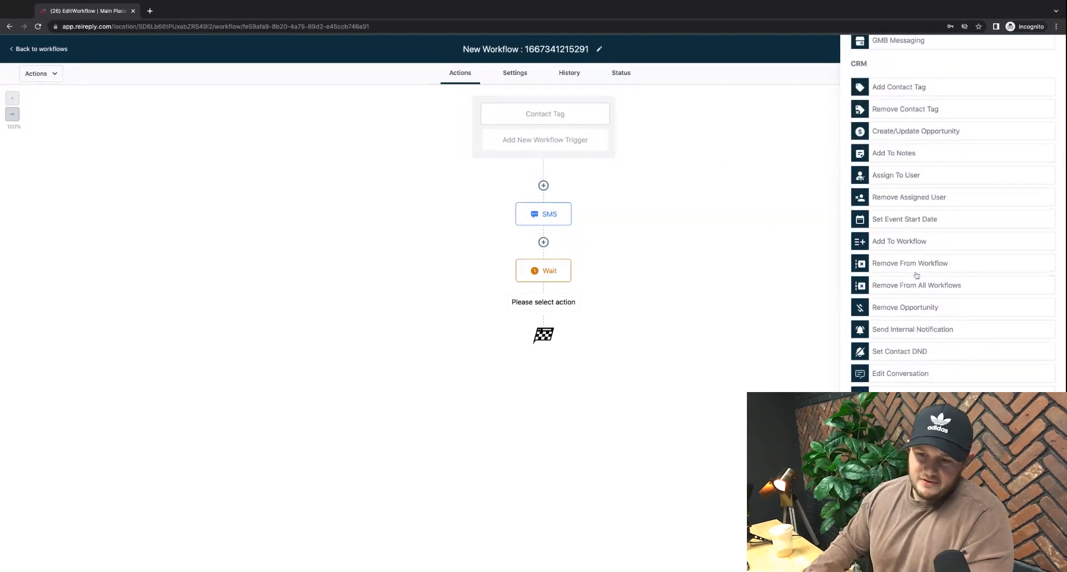
{"action": "scroll", "scroll_direction": "down", "scroll_amount": 3}
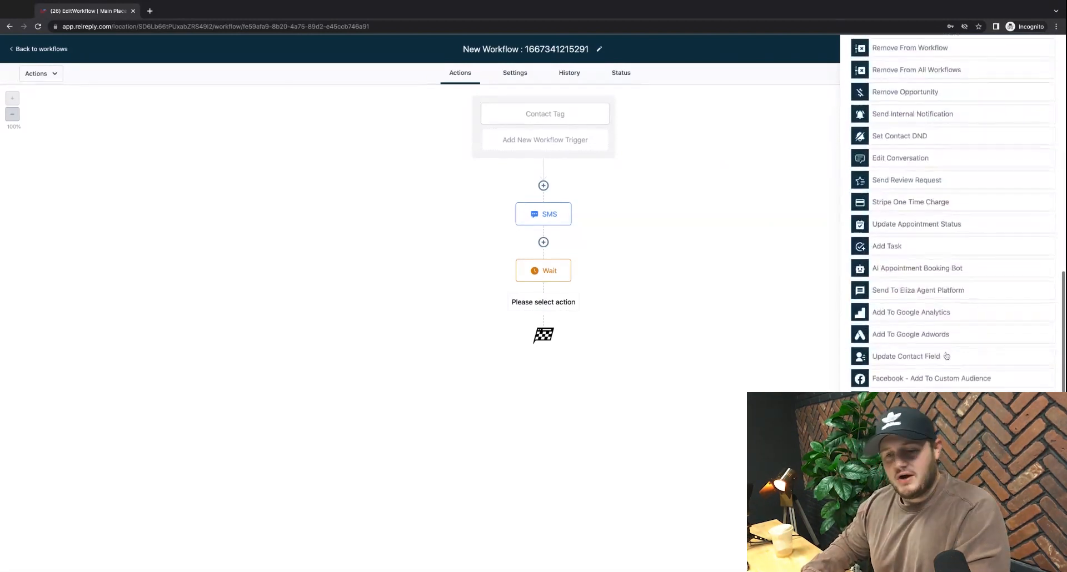
{"action": "scroll", "scroll_direction": "down", "scroll_amount": 3}
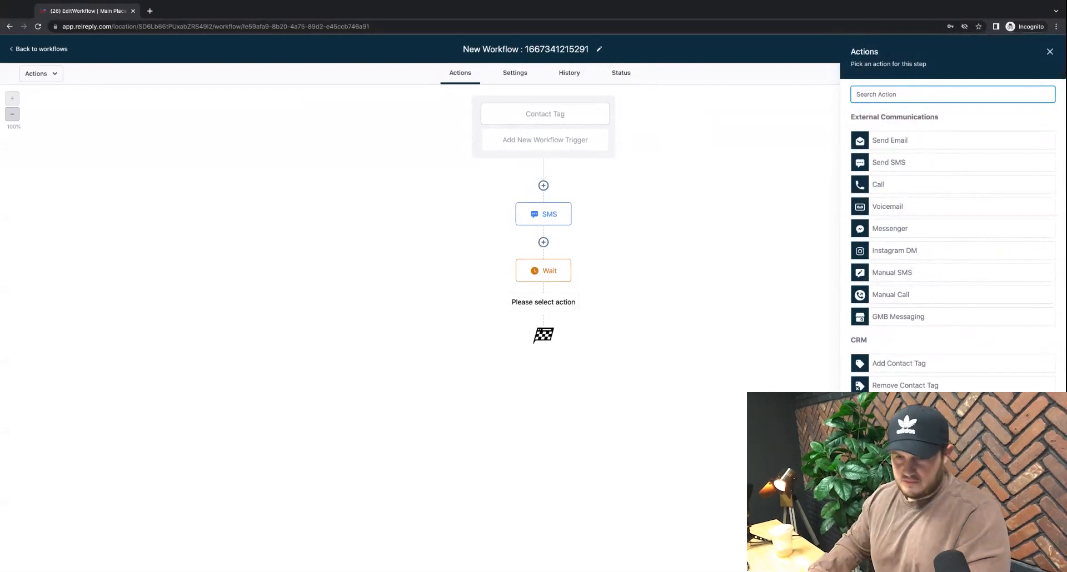
{"action": "mouse_move", "coordinate": [712, 207]}
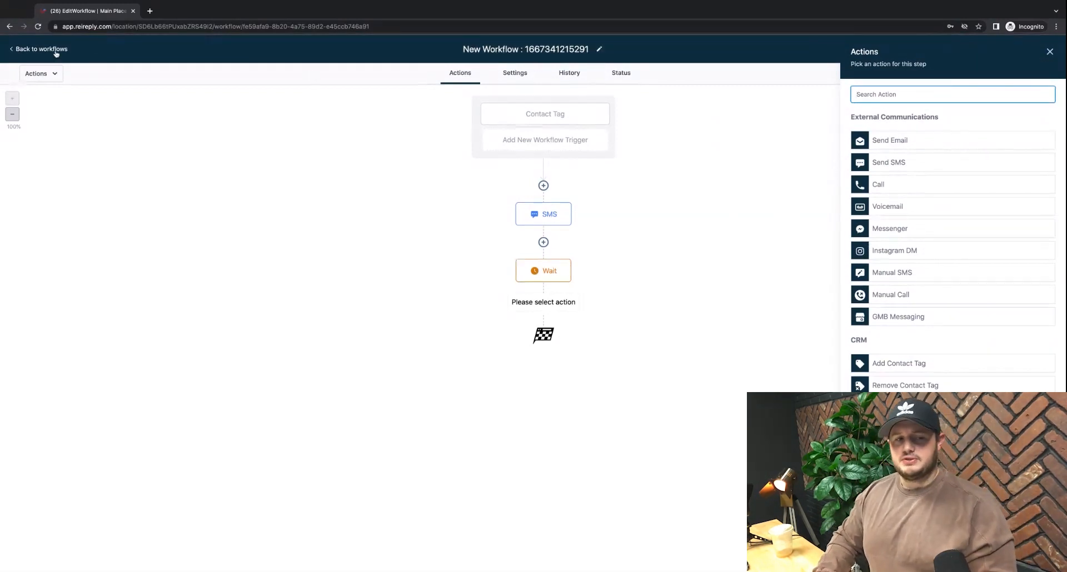
Leave the workflow editor discarding unsaved changes, view Campaigns, and return to the Workflows list
{"action": "left_click", "coordinate": [40, 49]}
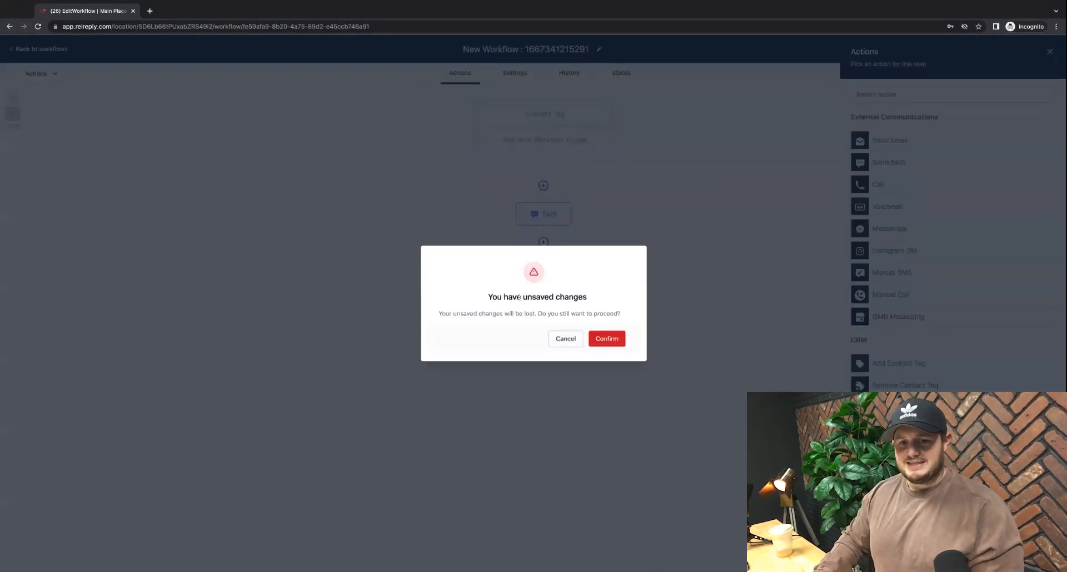
{"action": "left_click", "coordinate": [605, 338]}
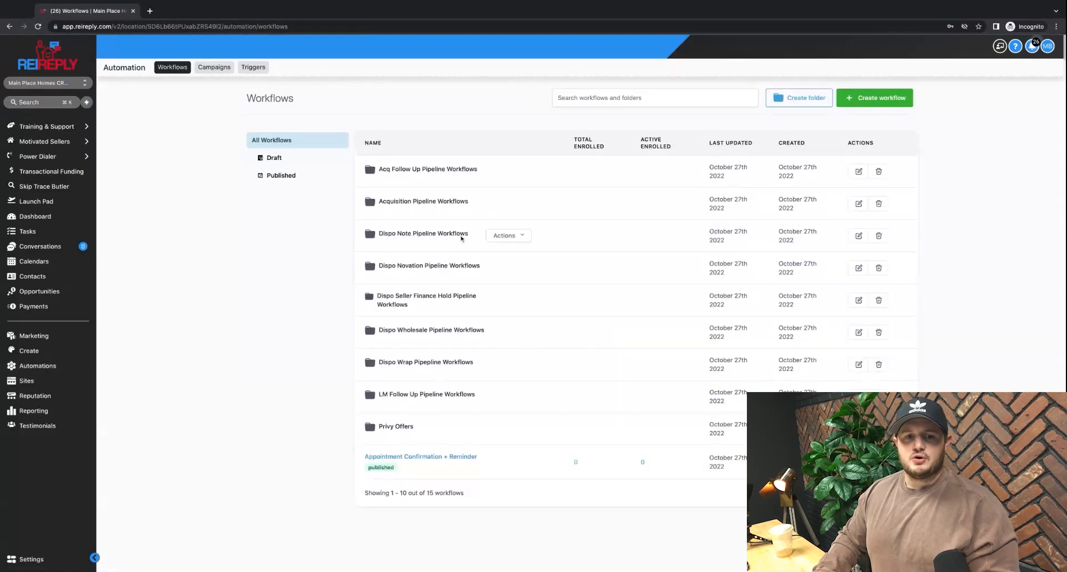
{"action": "mouse_move", "coordinate": [426, 169]}
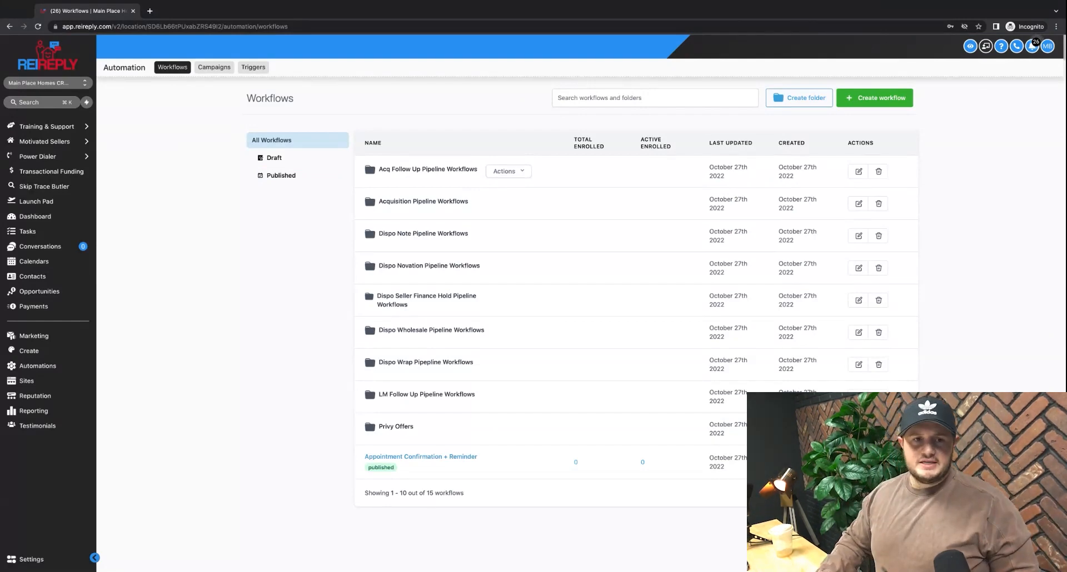
{"action": "left_click", "coordinate": [214, 66]}
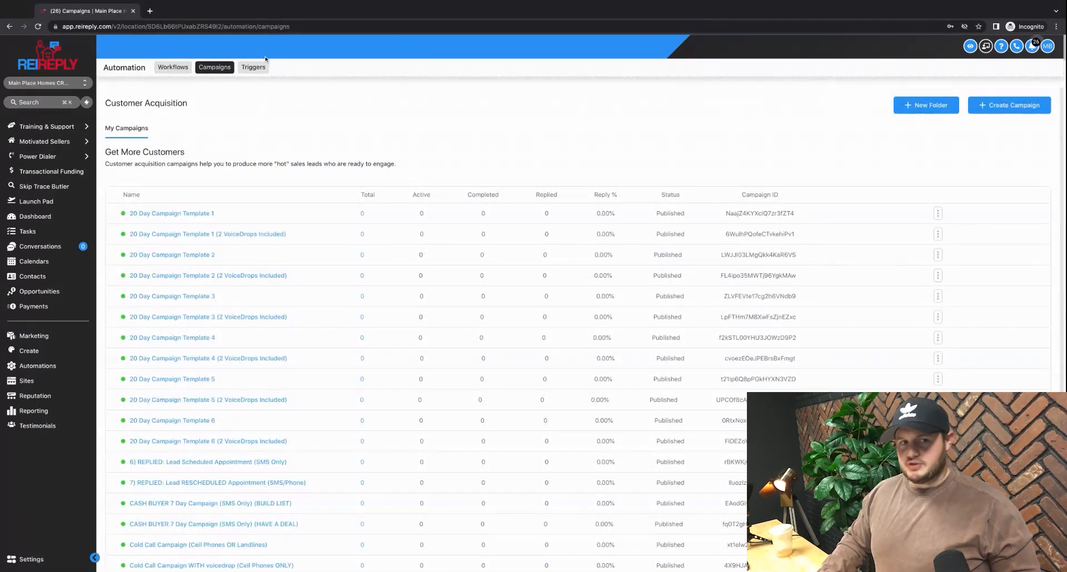
{"action": "left_click", "coordinate": [173, 67]}
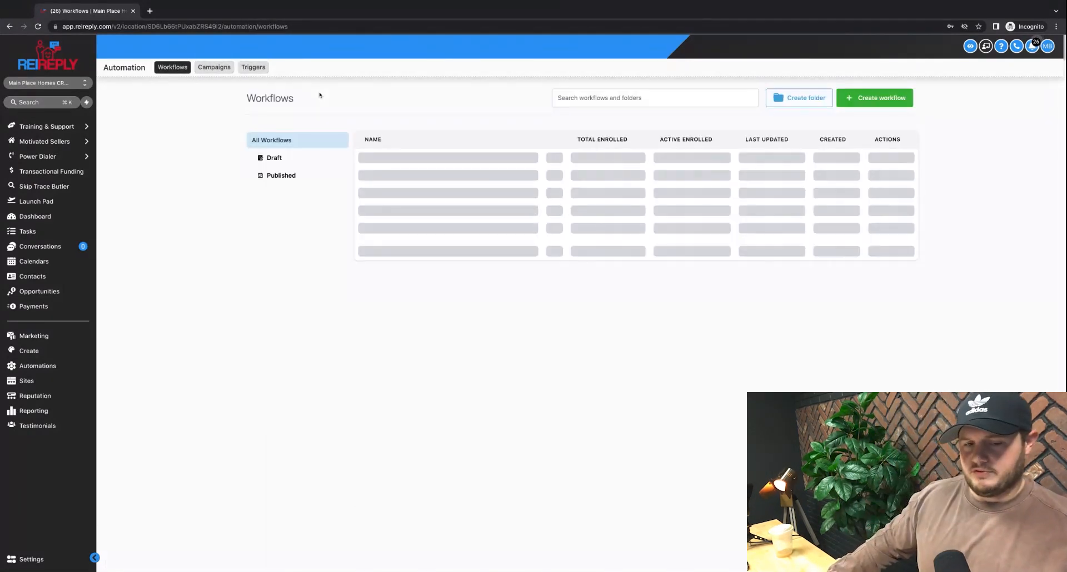